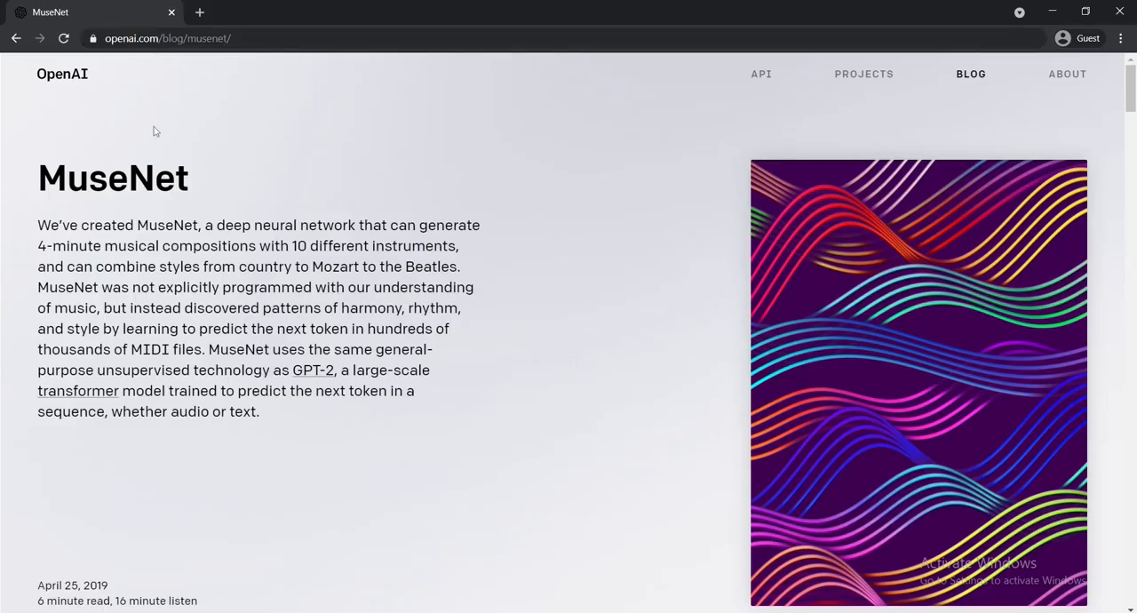
# - Scroll to the Samples section and play the Chopin Op. 10, No. 9 sample, then stop it
pyautogui.scroll(-3)
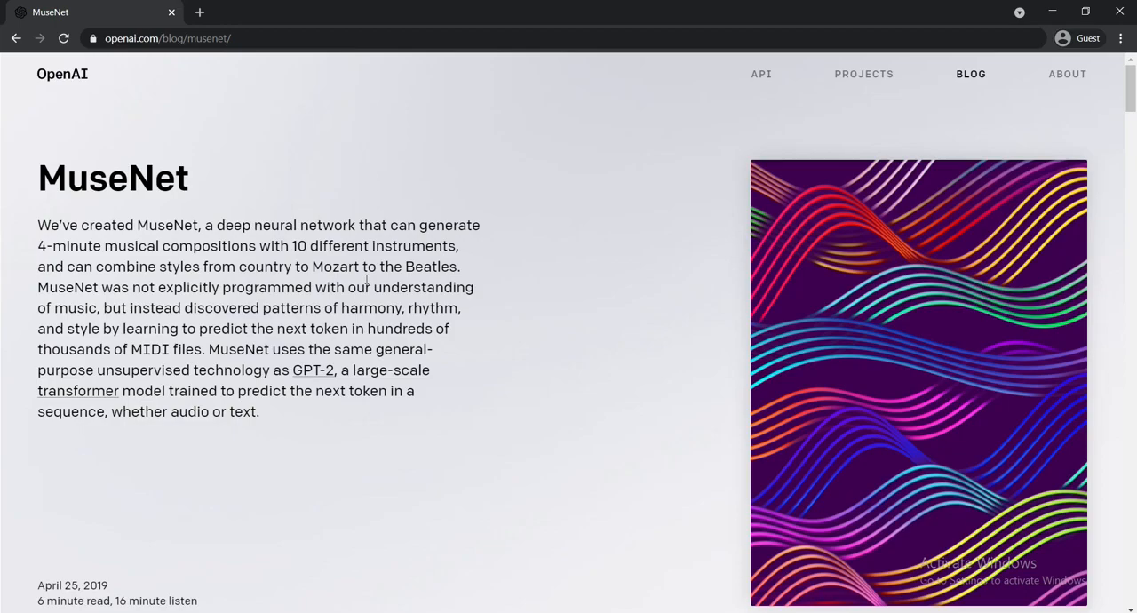
pyautogui.moveTo(462, 352)
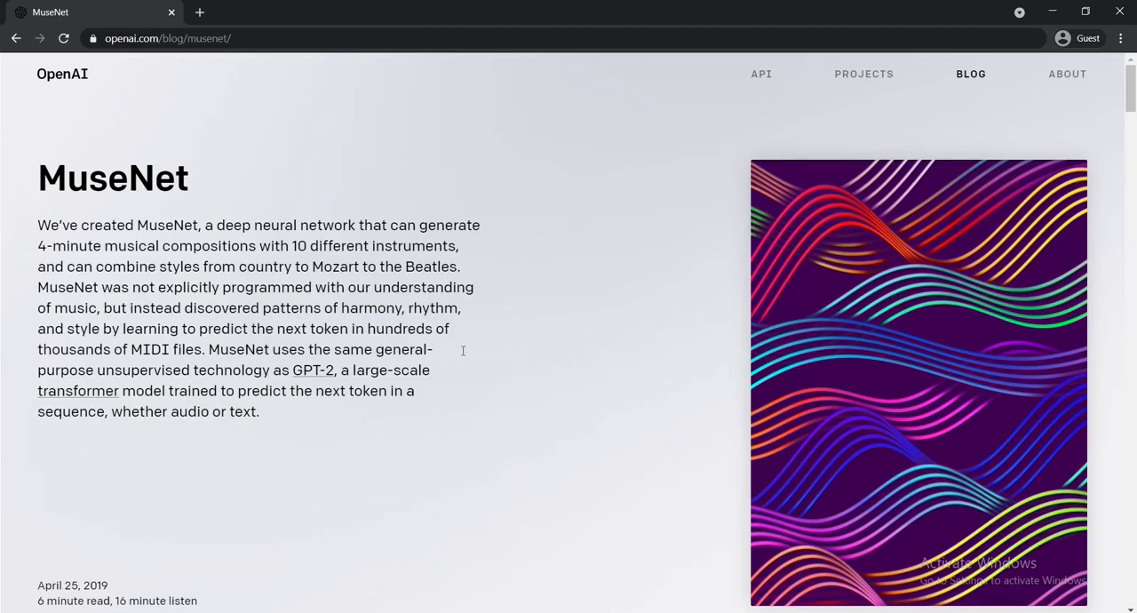
pyautogui.scroll(-3)
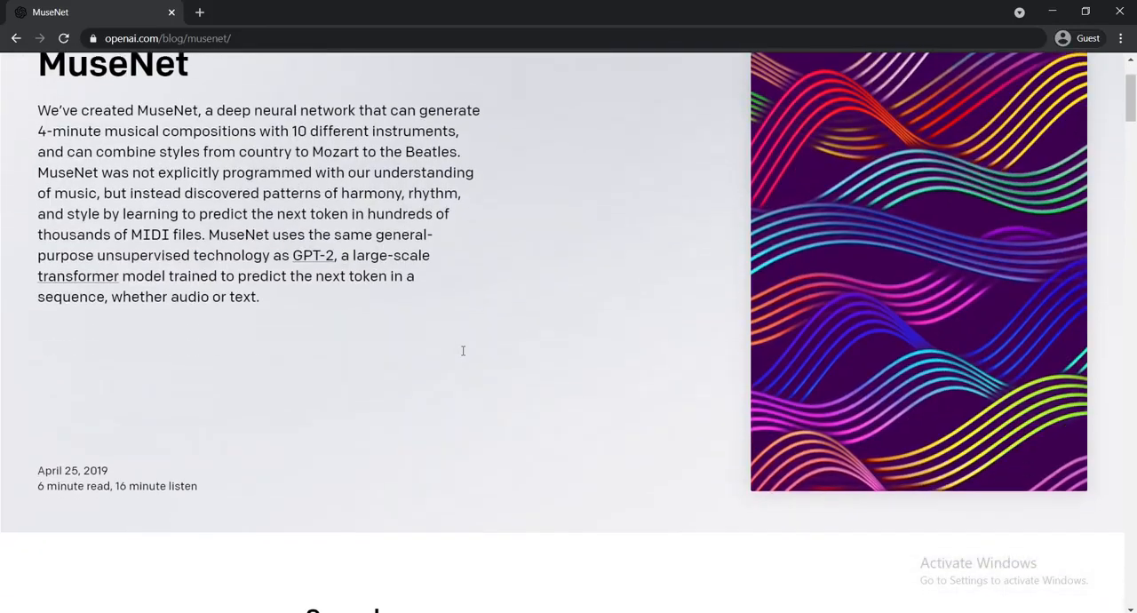
pyautogui.scroll(-3)
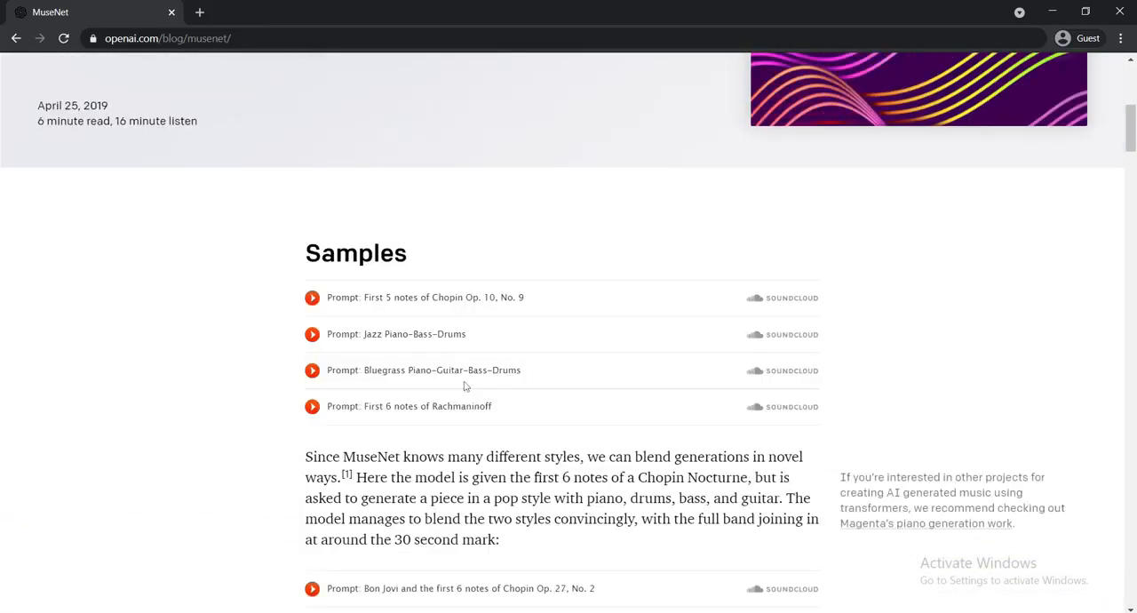
pyautogui.scroll(-3)
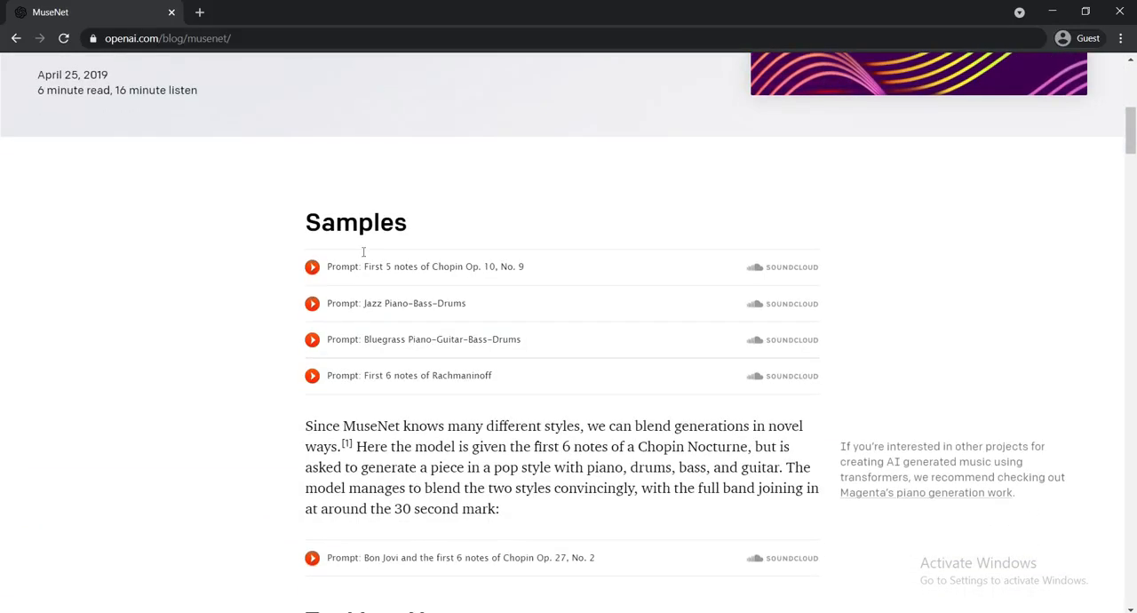
pyautogui.click(313, 266)
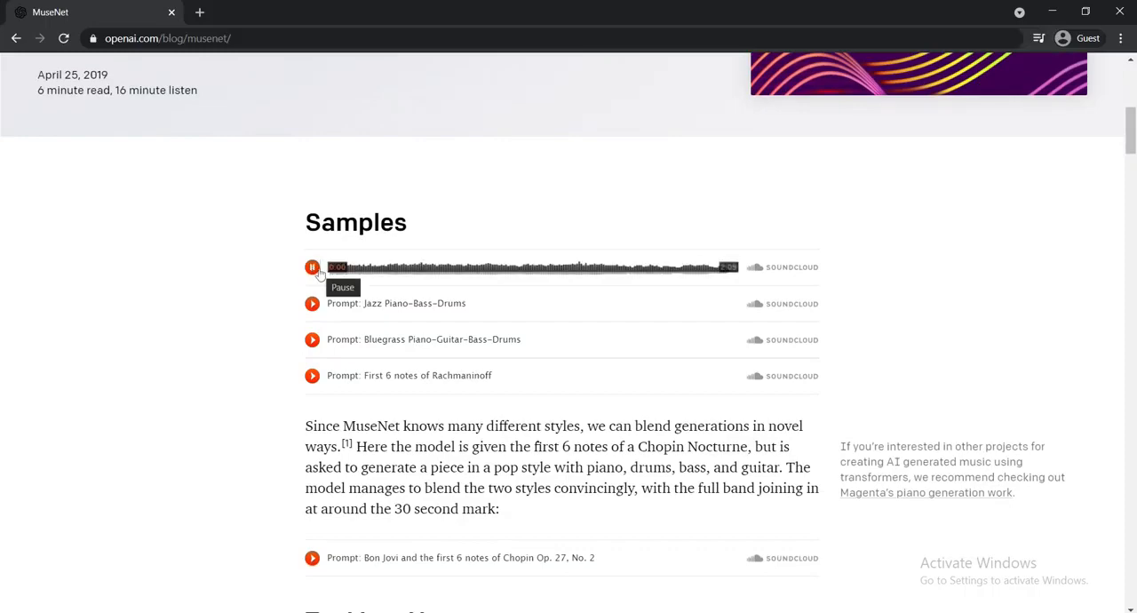
pyautogui.moveTo(423, 190)
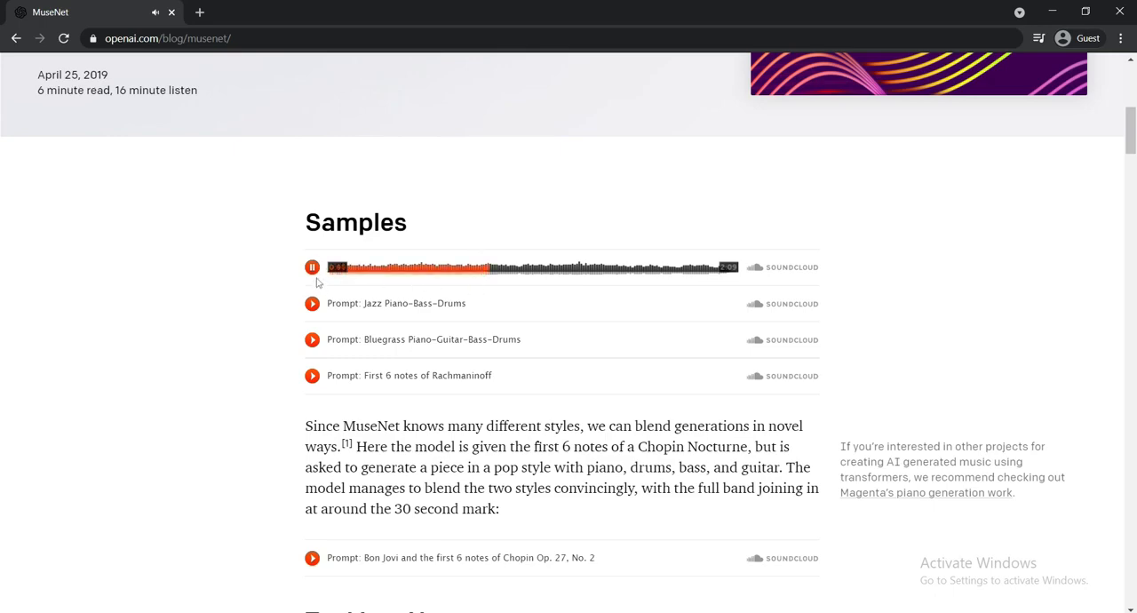
pyautogui.click(313, 267)
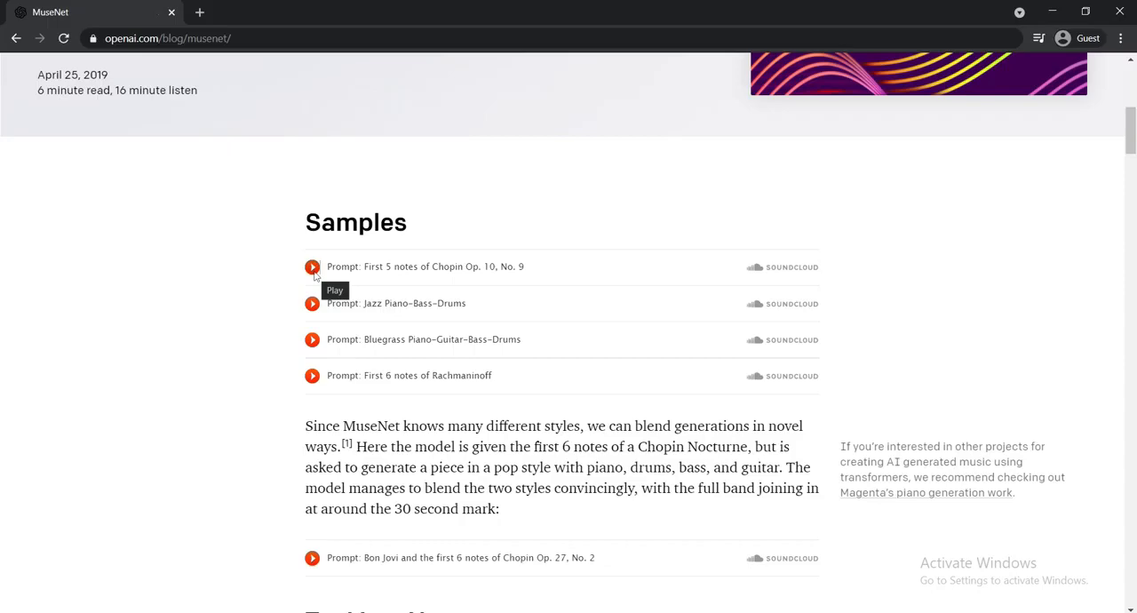
pyautogui.click(313, 266)
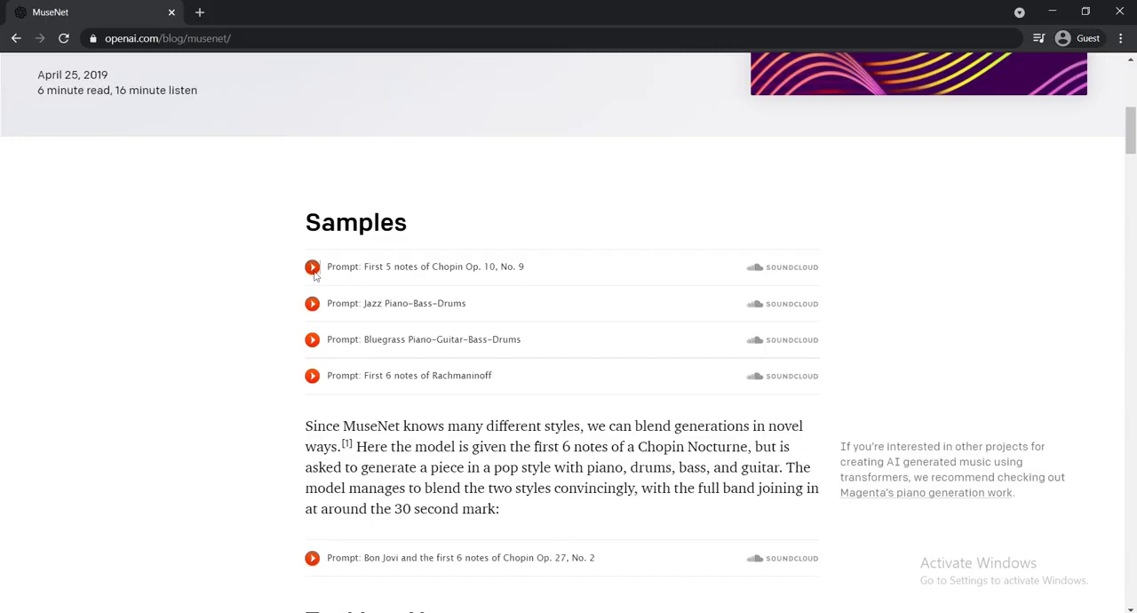
# - Scroll past the style map, Long-term structure, Dataset and Embeddings sections down to the Footnotes
pyautogui.scroll(-3)
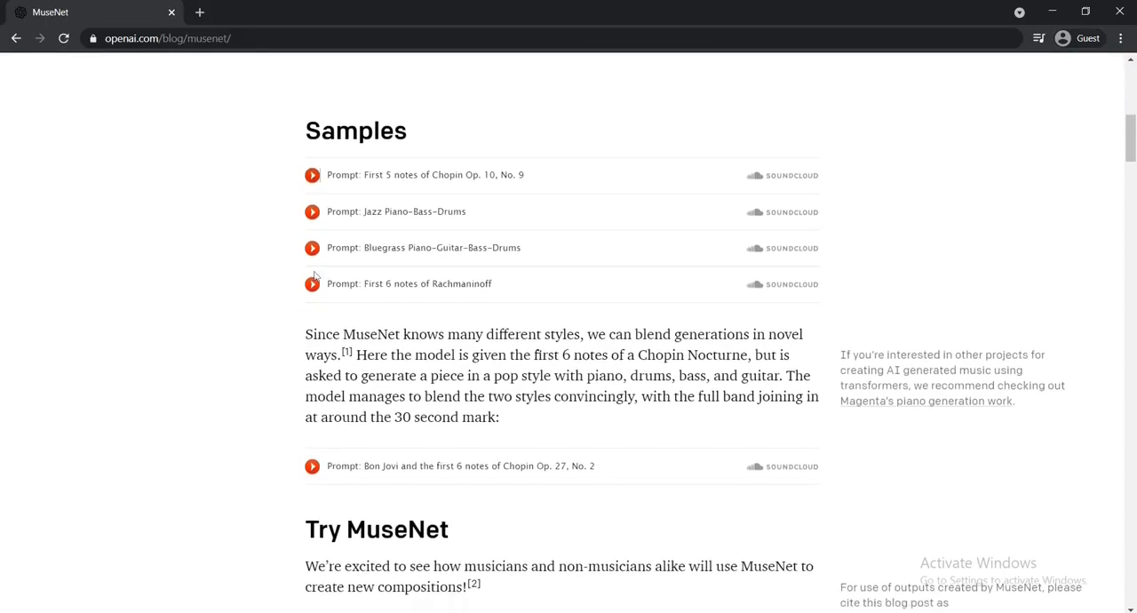
pyautogui.scroll(-3)
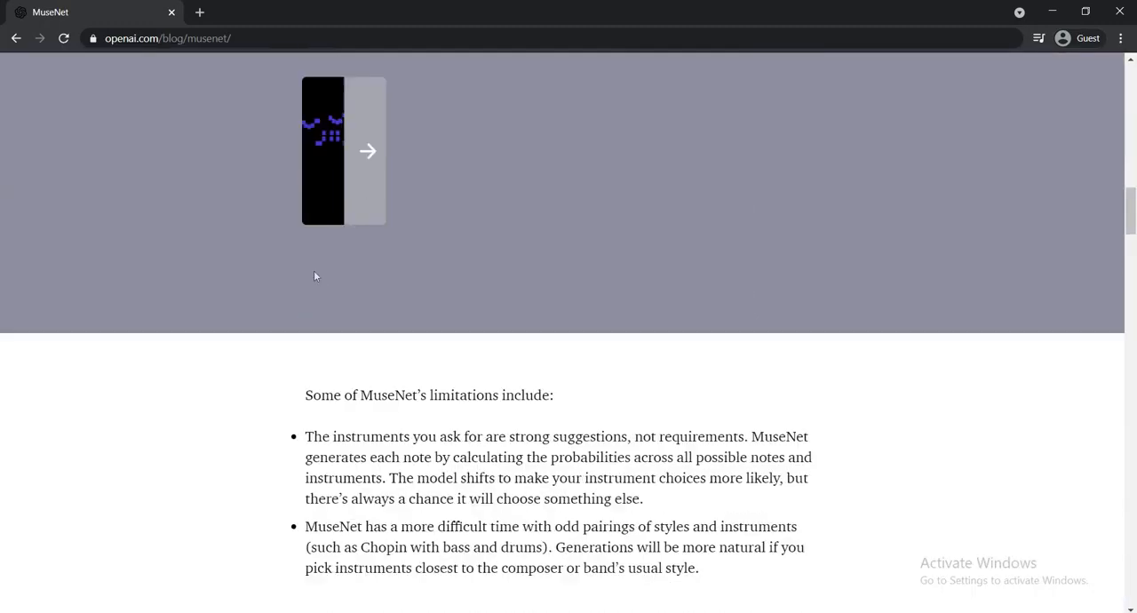
pyautogui.scroll(-3)
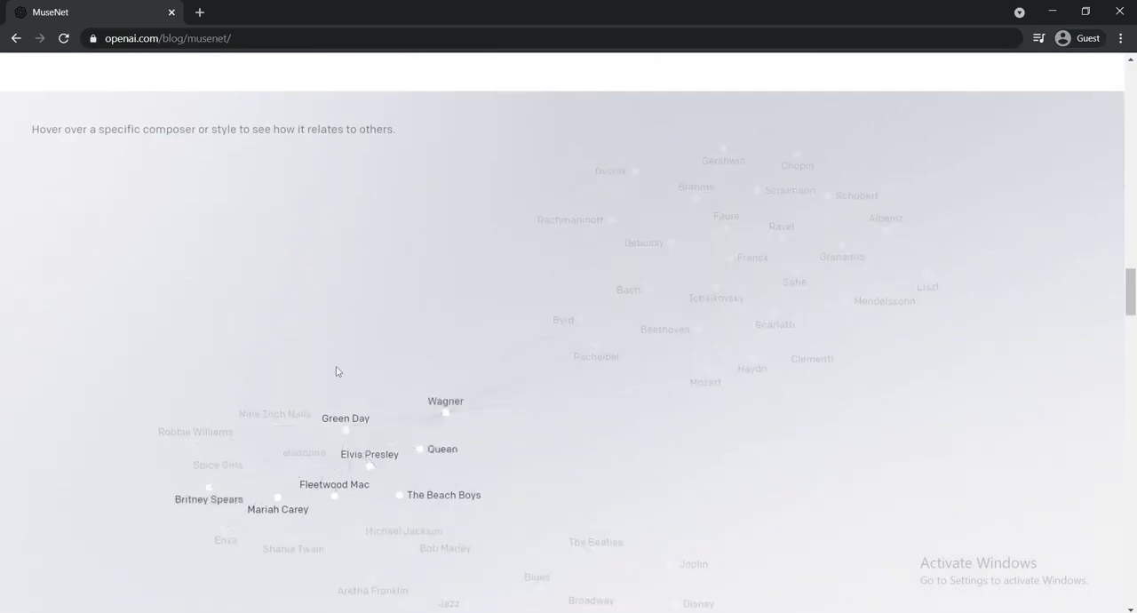
pyautogui.moveTo(561, 319)
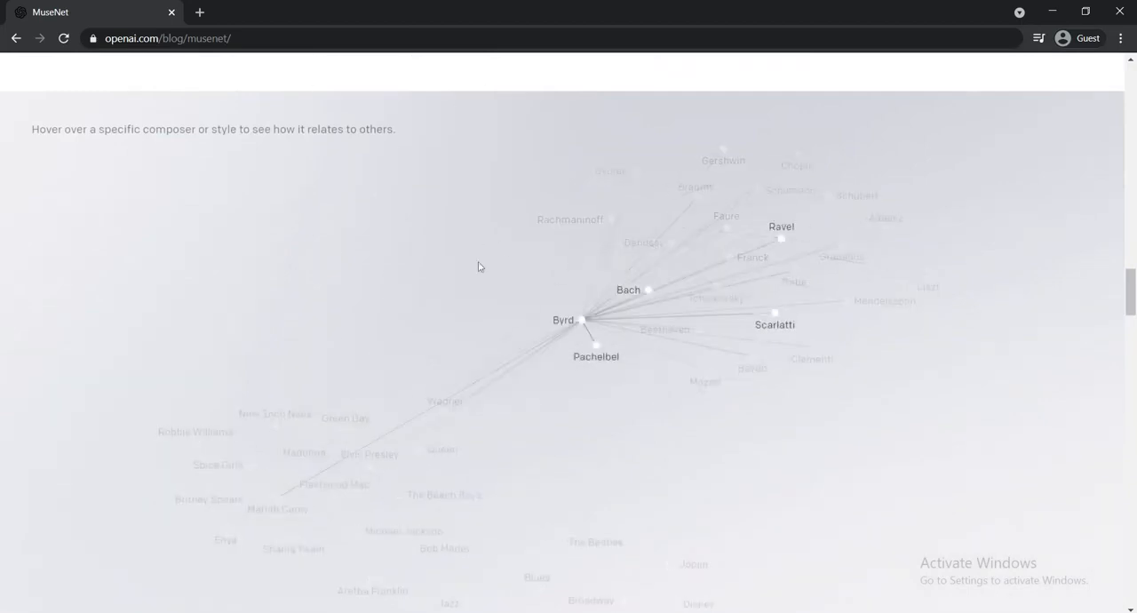
pyautogui.scroll(-3)
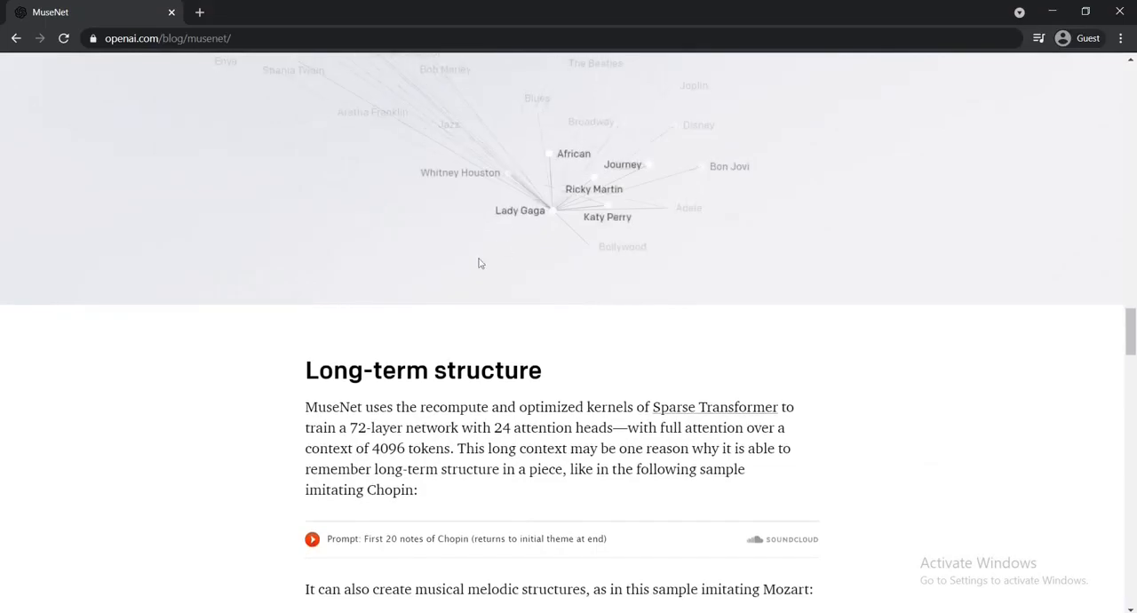
pyautogui.scroll(-3)
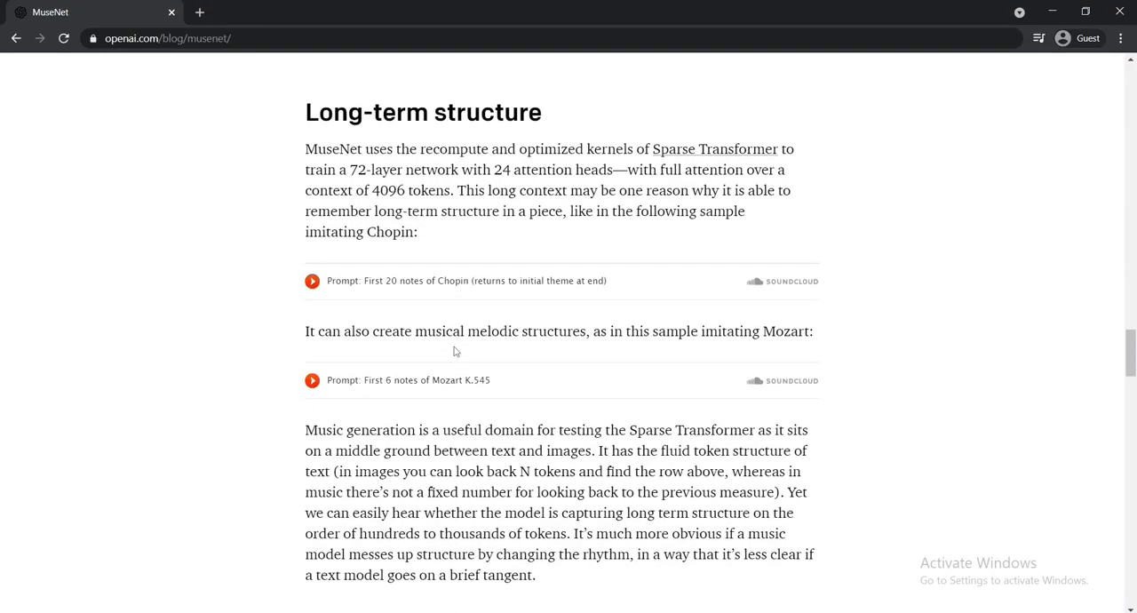
pyautogui.scroll(-3)
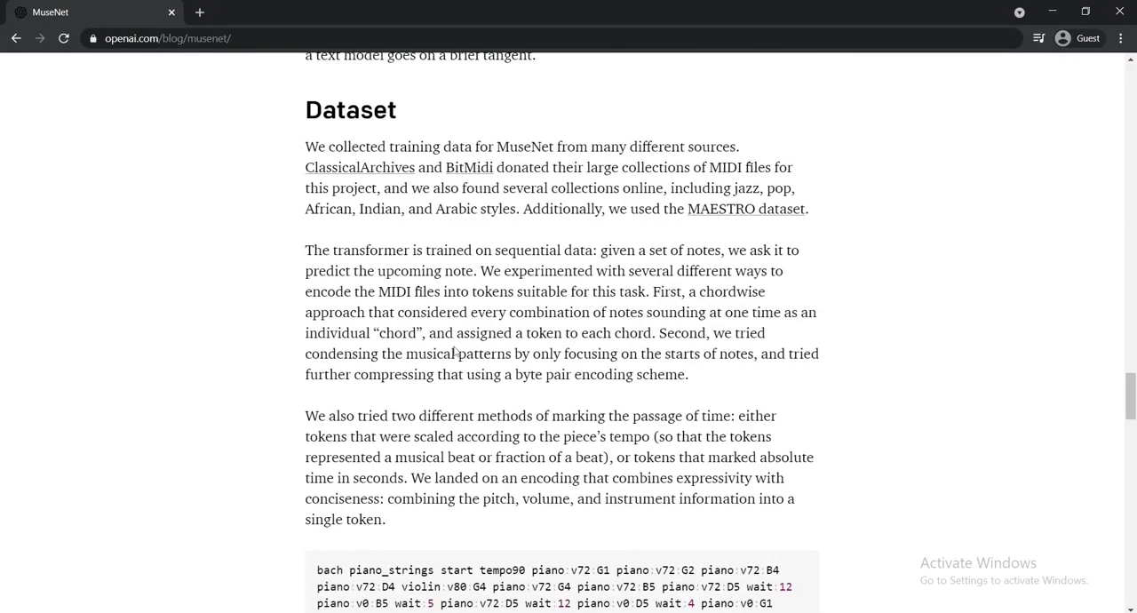
pyautogui.scroll(-3)
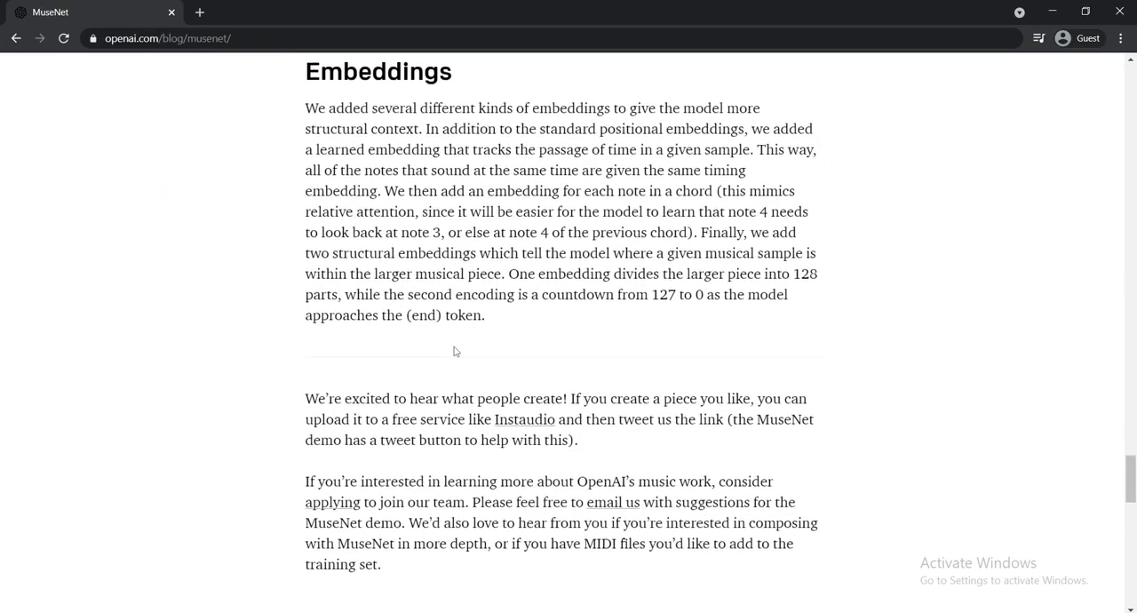
pyautogui.scroll(-3)
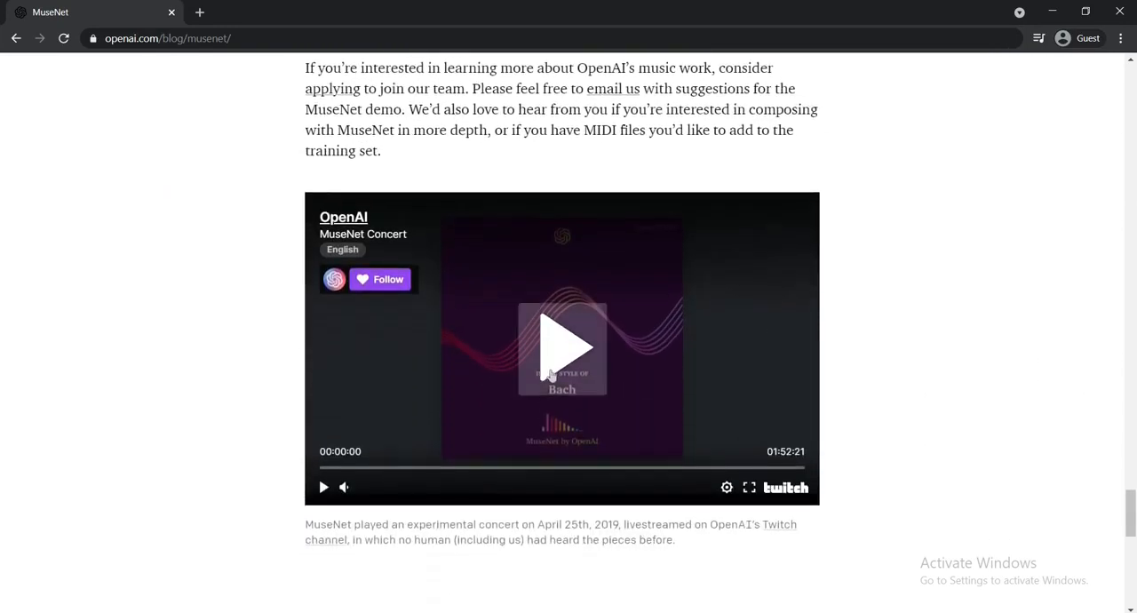
pyautogui.moveTo(574, 444)
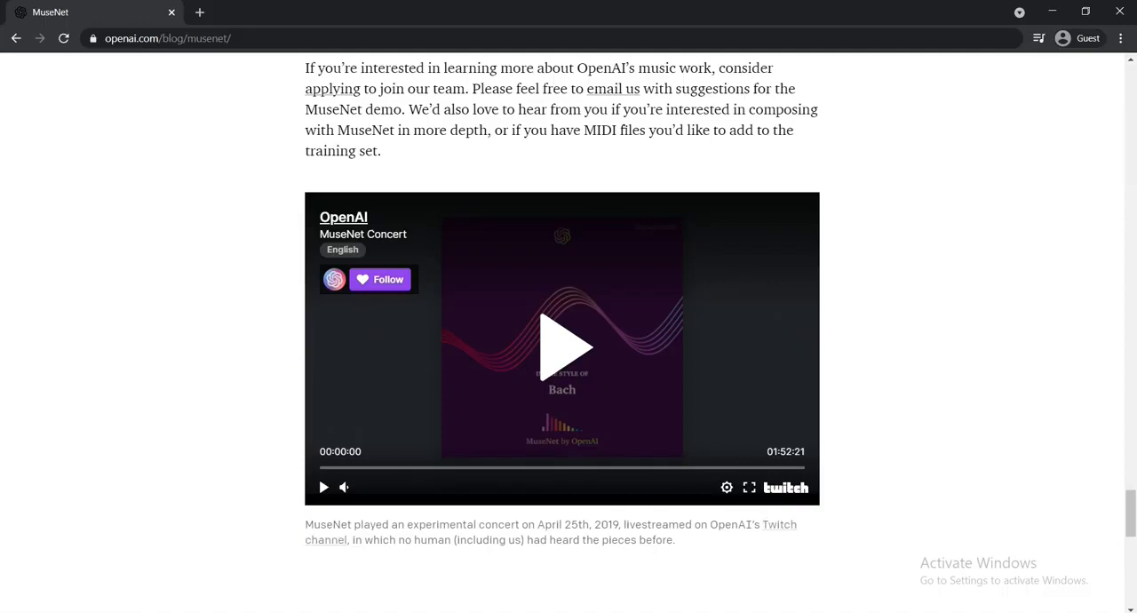
pyautogui.scroll(-3)
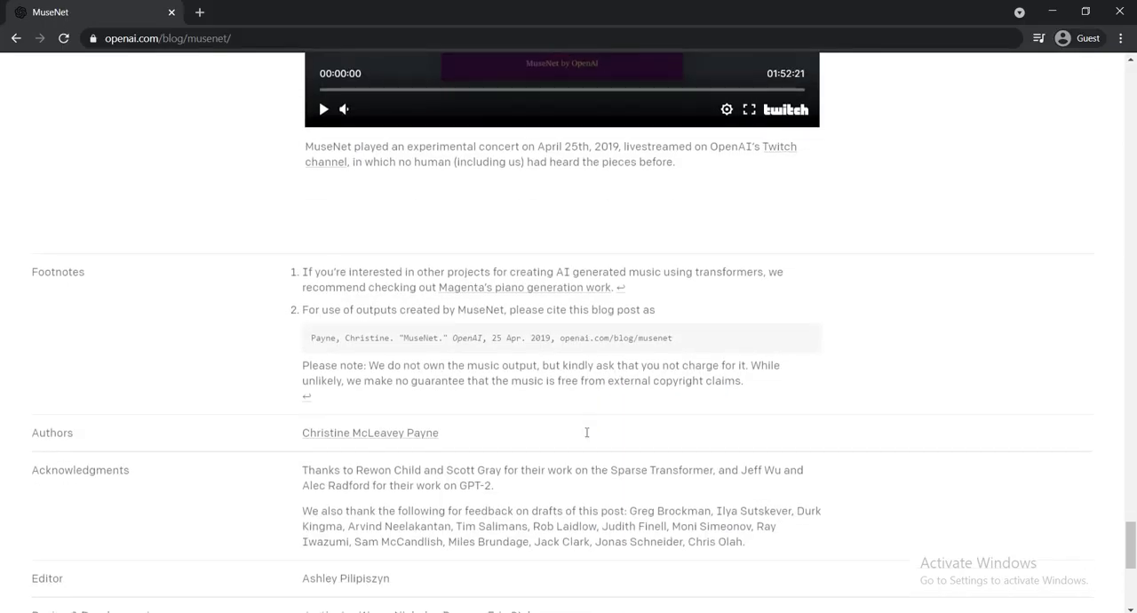
# - Scroll slightly further to the editor and design credits at the article's end
pyautogui.scroll(-3)
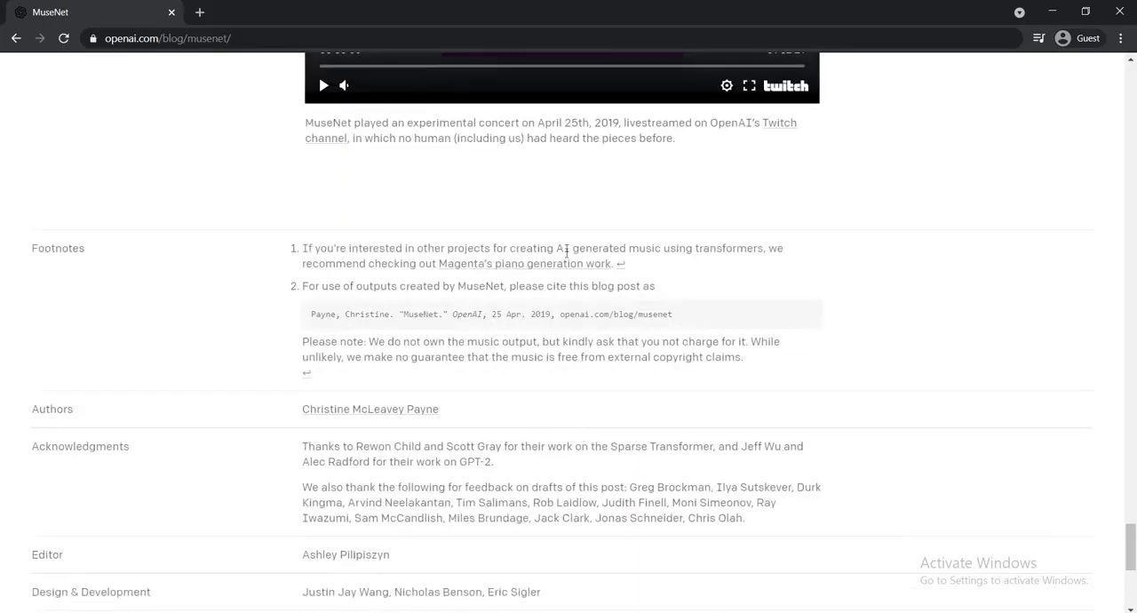
pyautogui.moveTo(352, 343)
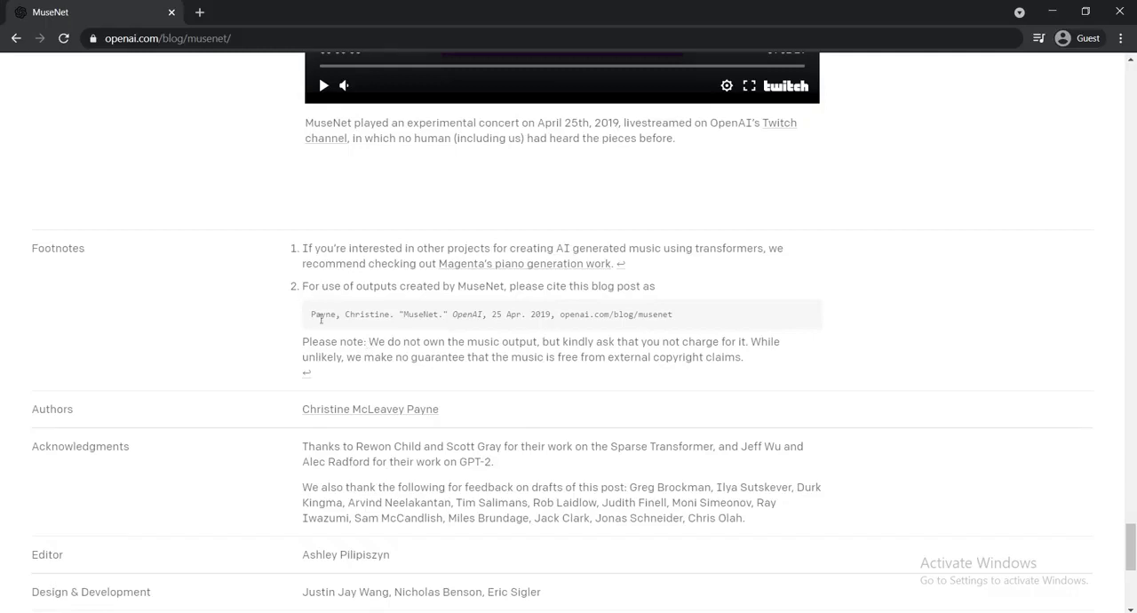
pyautogui.moveTo(337, 302)
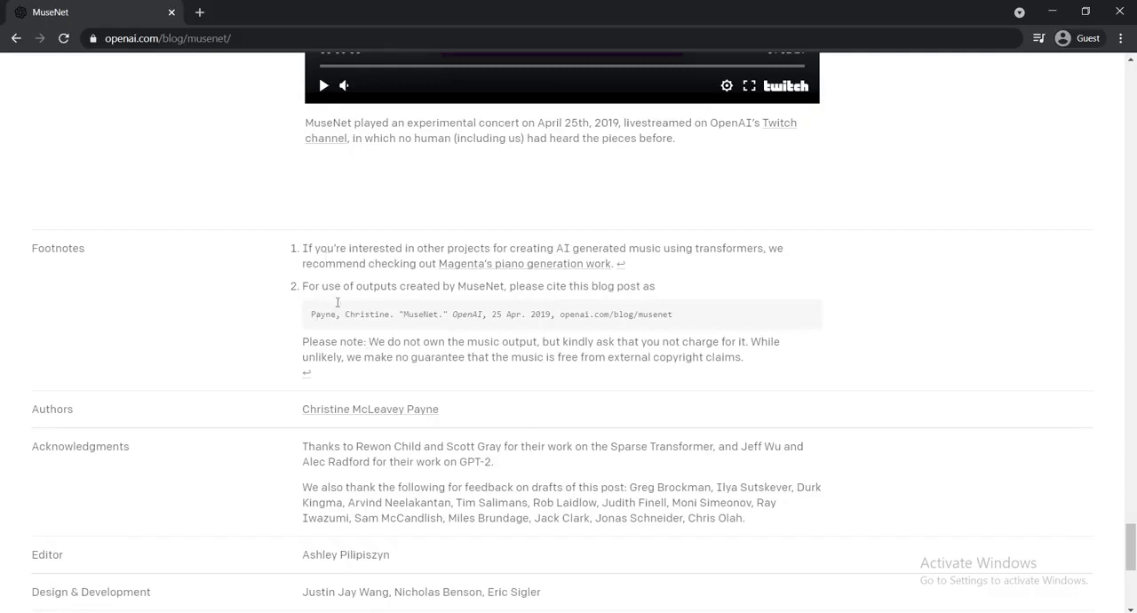
pyautogui.moveTo(359, 306)
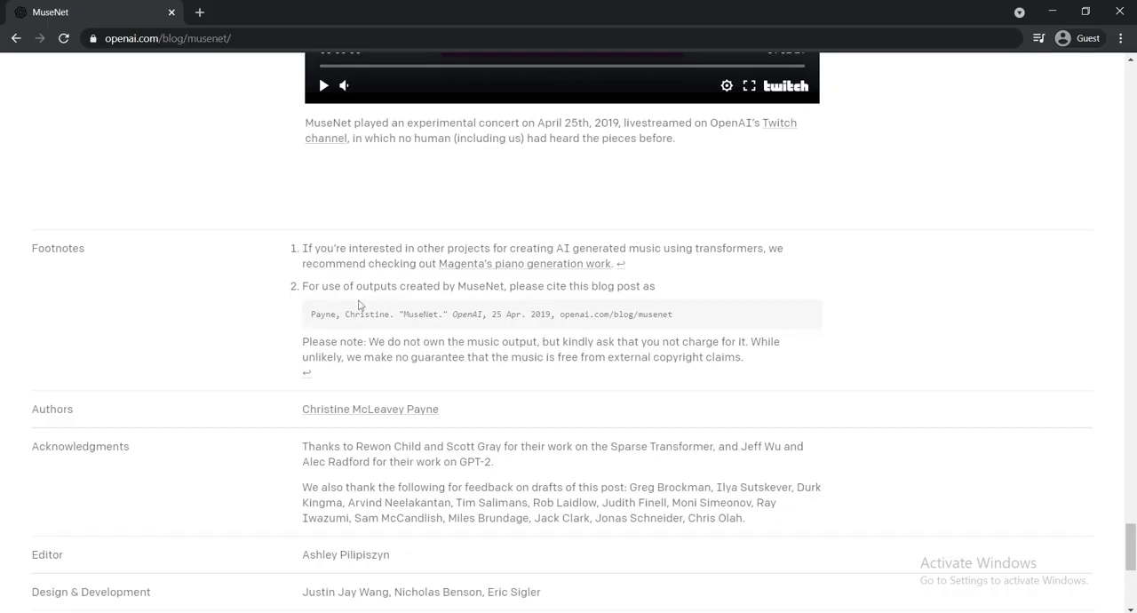
pyautogui.moveTo(421, 334)
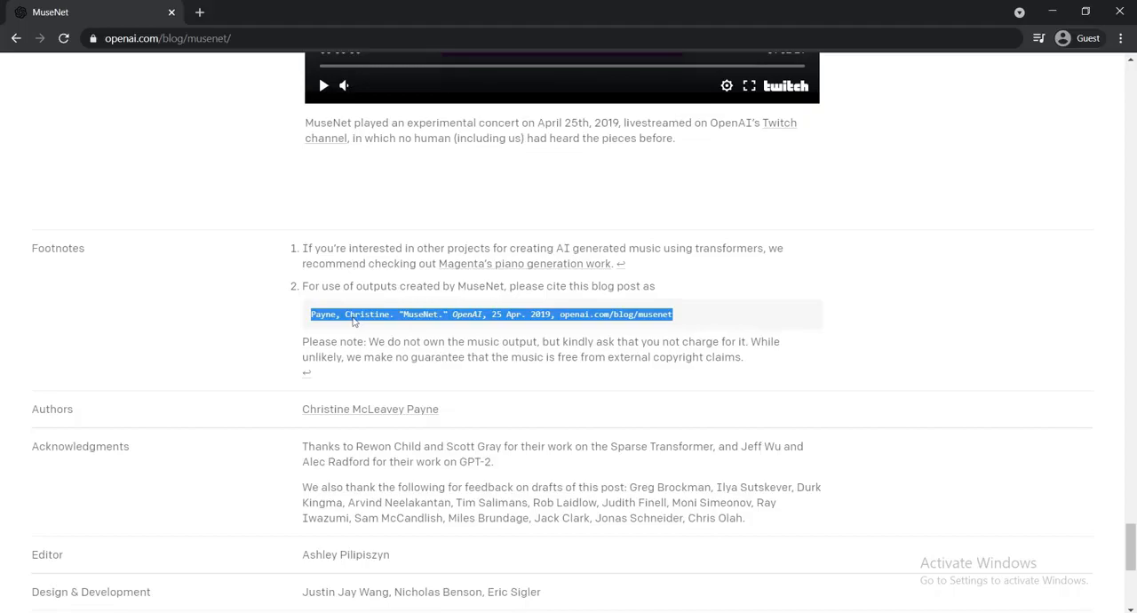
# - Expand Show Advanced Settings in the composer and drop down the Style list
pyautogui.scroll(-3)
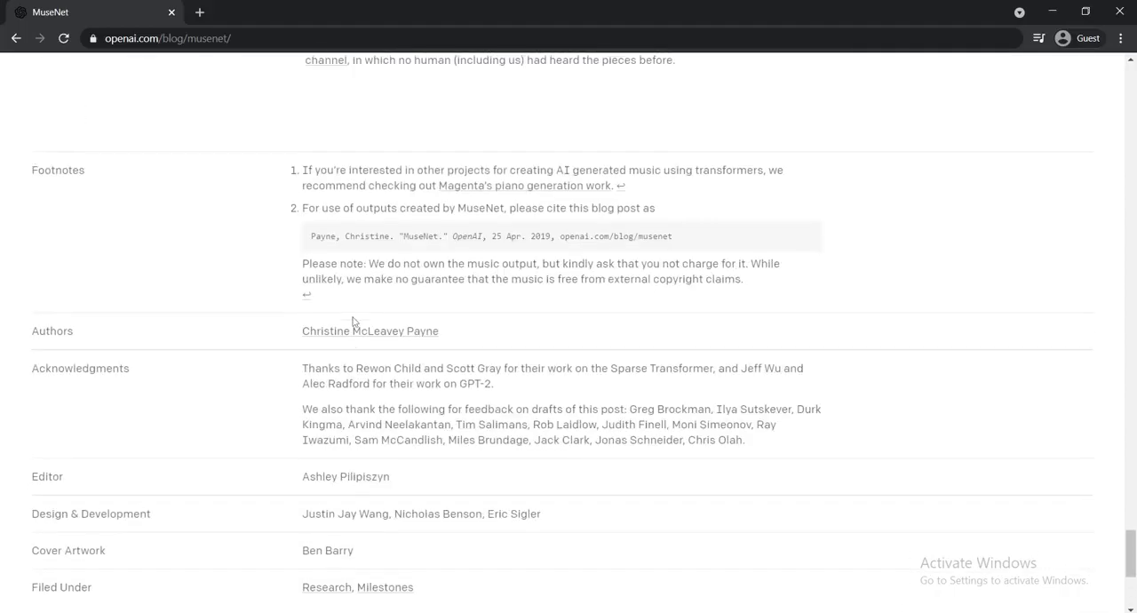
pyautogui.scroll(3)
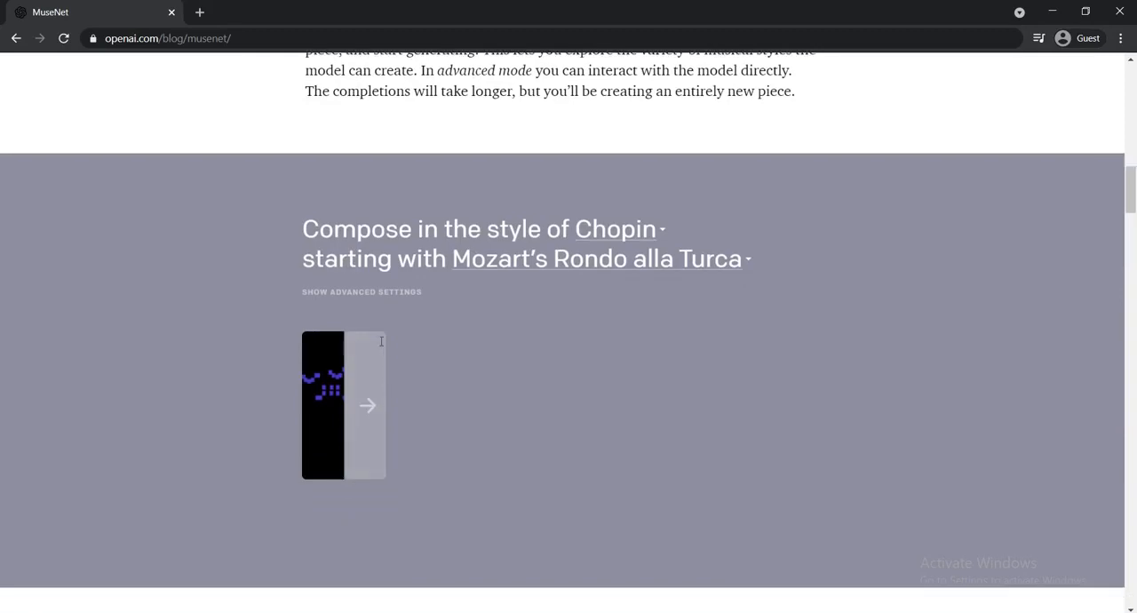
pyautogui.moveTo(373, 440)
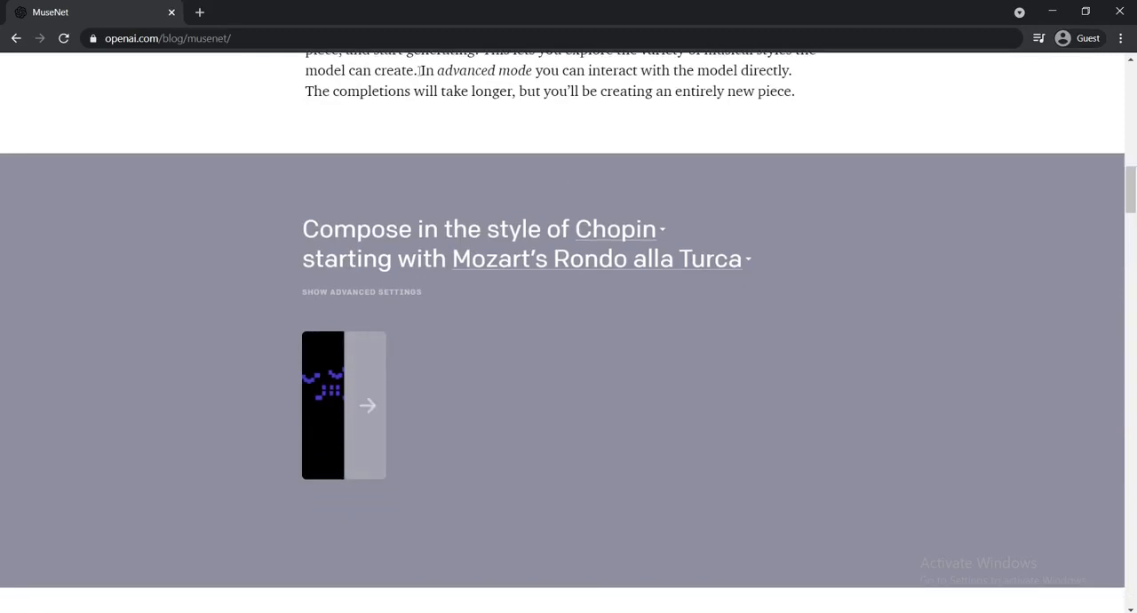
pyautogui.moveTo(395, 311)
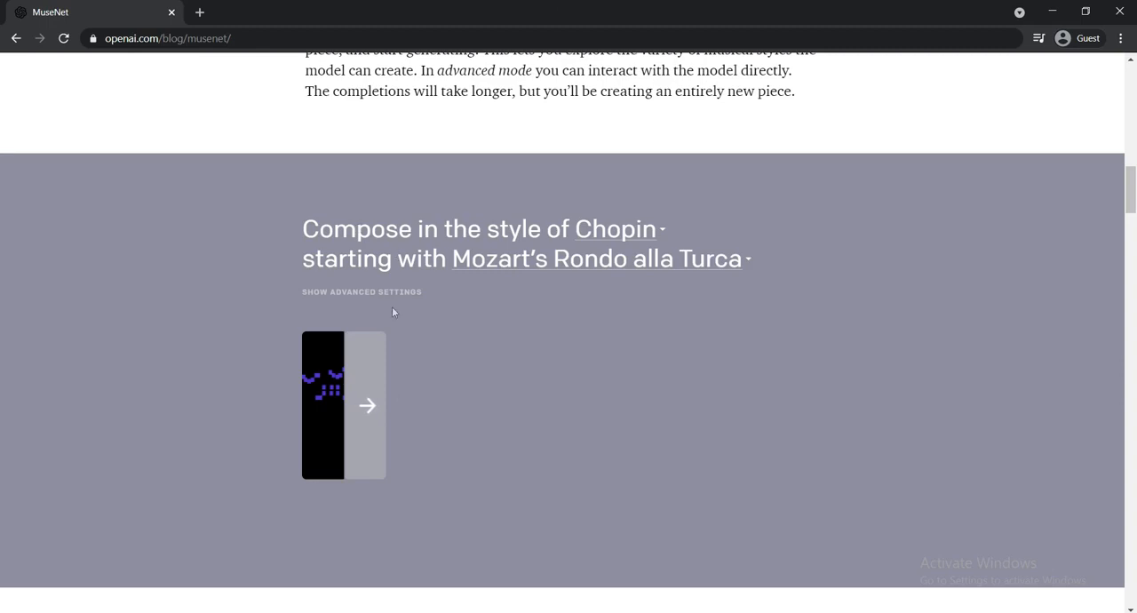
pyautogui.moveTo(405, 298)
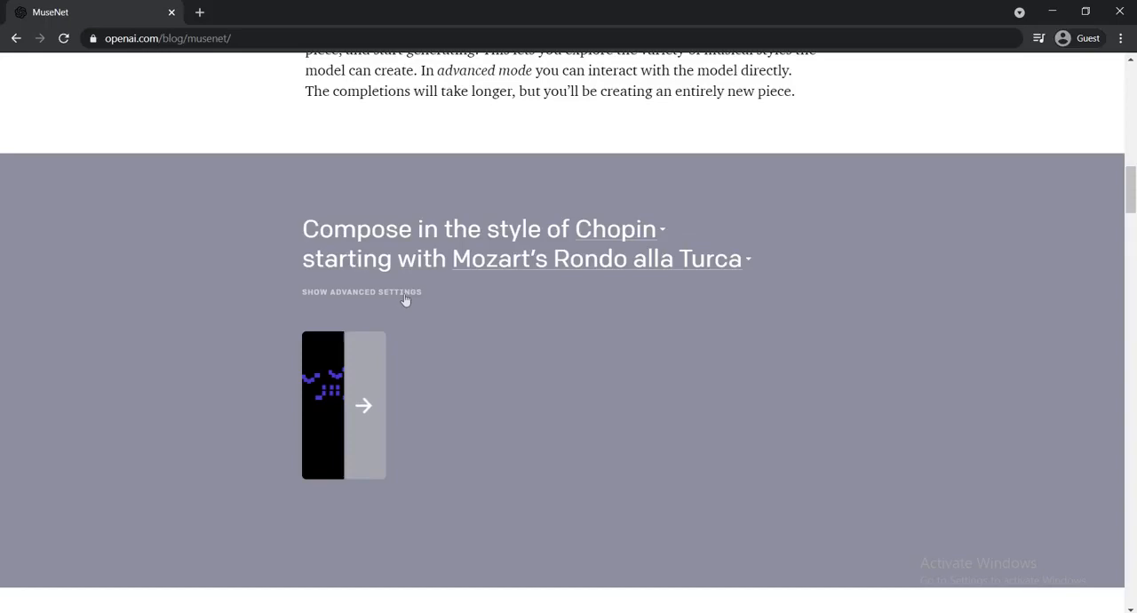
pyautogui.click(362, 292)
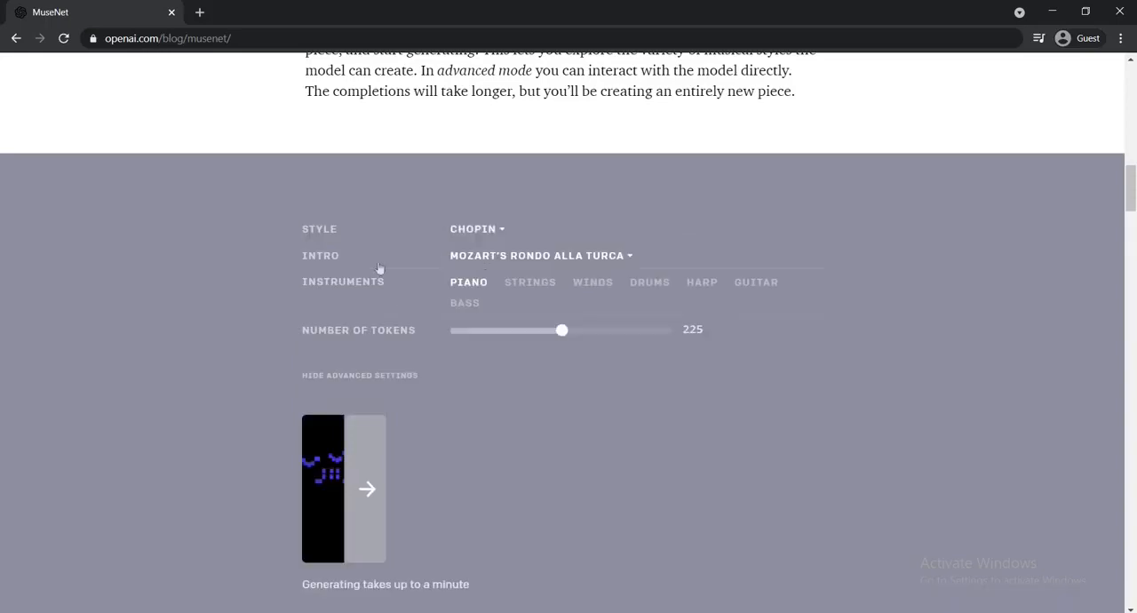
pyautogui.click(474, 228)
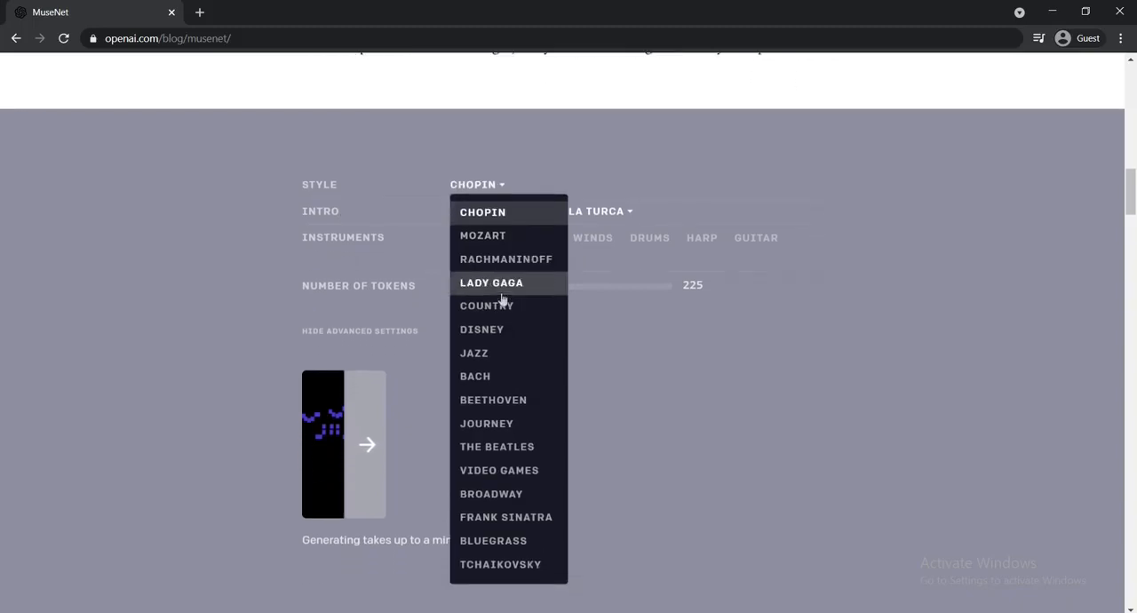
pyautogui.moveTo(544, 497)
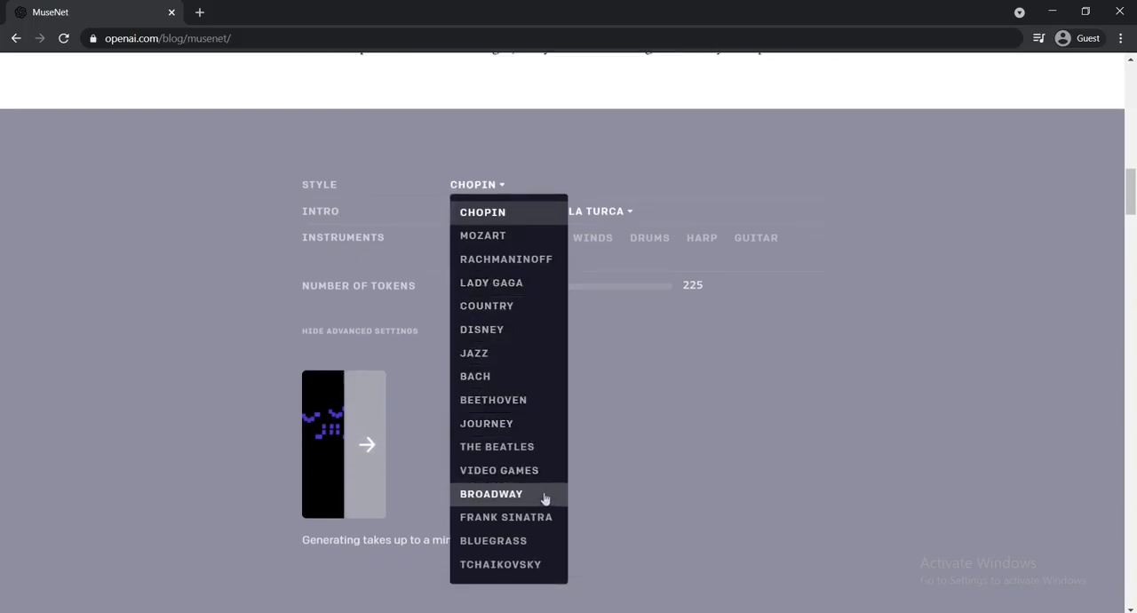
pyautogui.moveTo(536, 334)
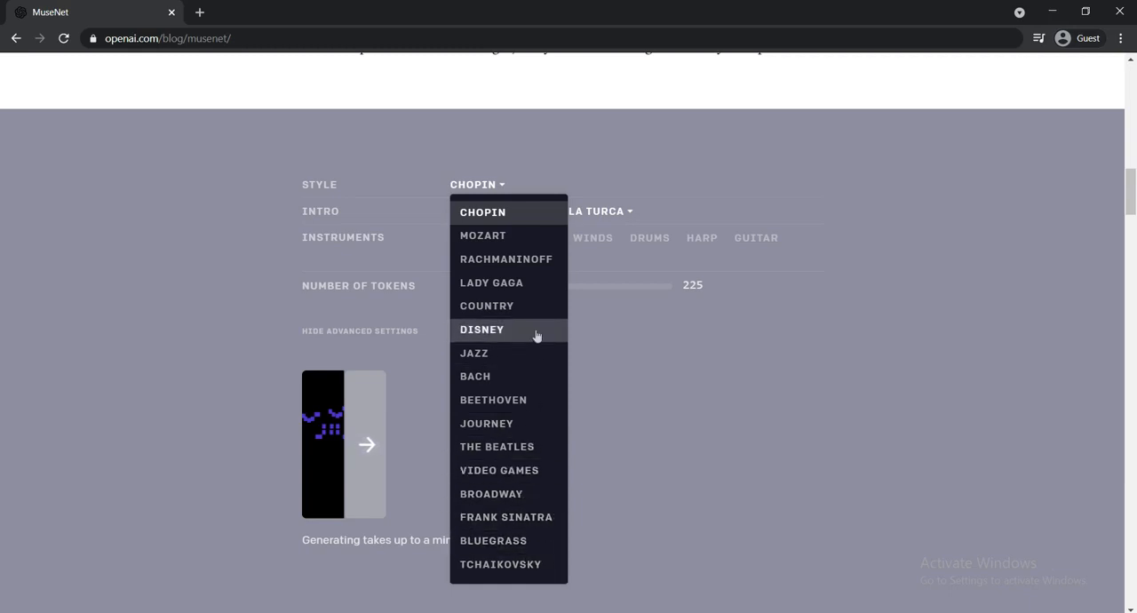
pyautogui.moveTo(586, 185)
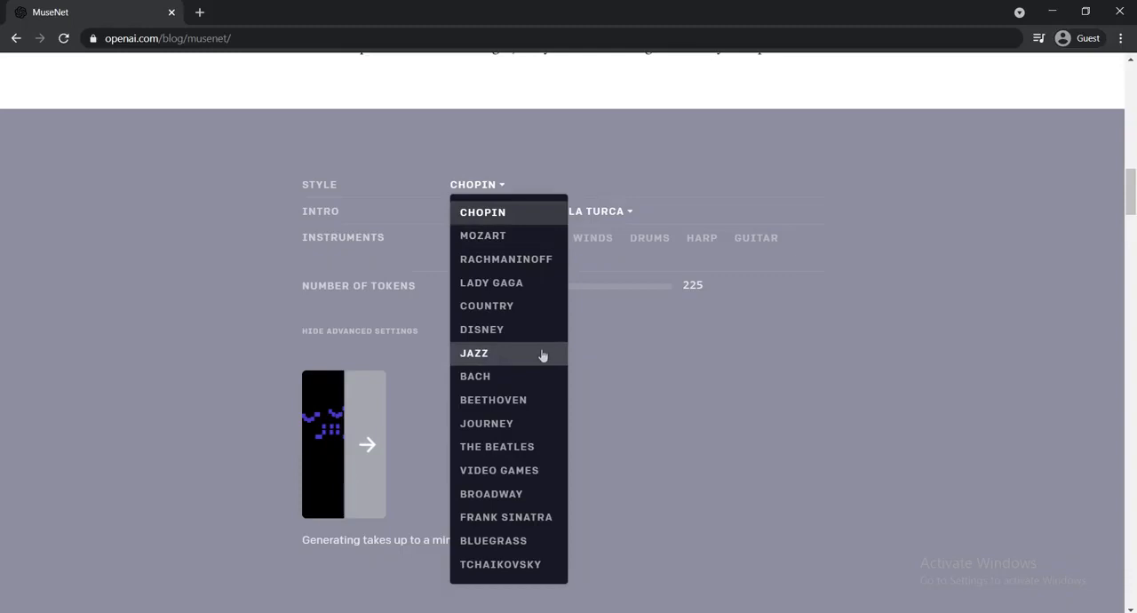
# - Choose Jazz as the style and Frozen's Let It Go as the intro piece
pyautogui.click(475, 353)
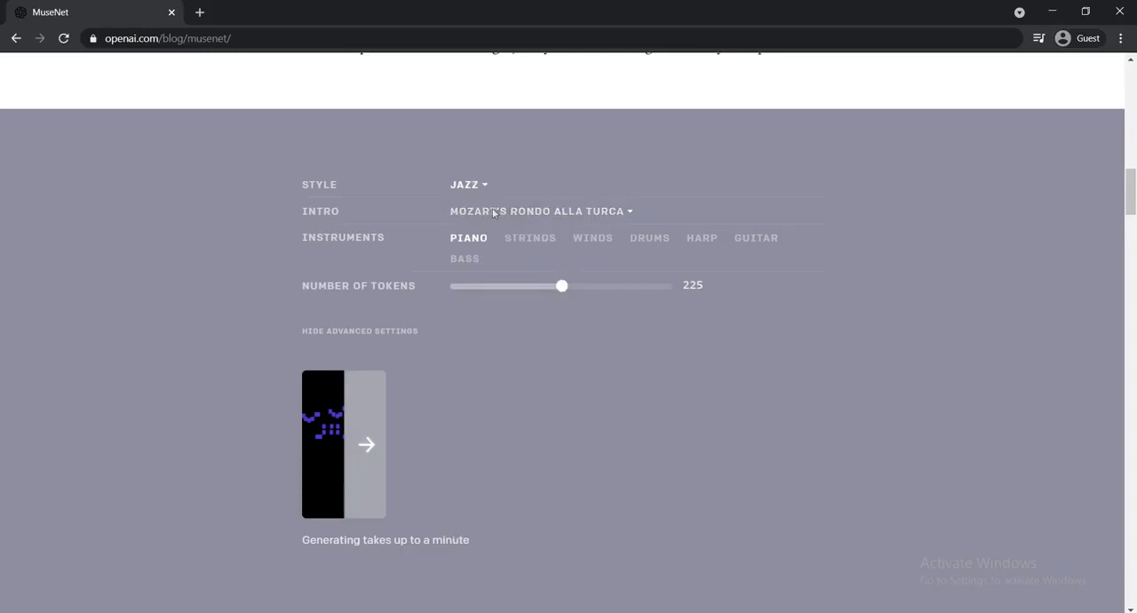
pyautogui.click(540, 210)
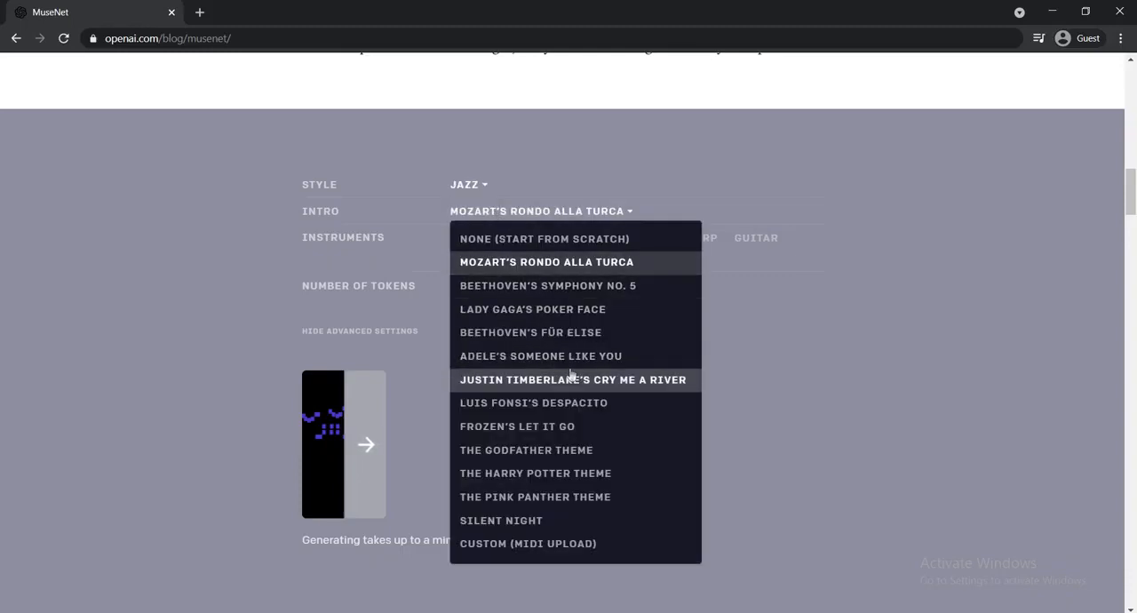
pyautogui.moveTo(555, 356)
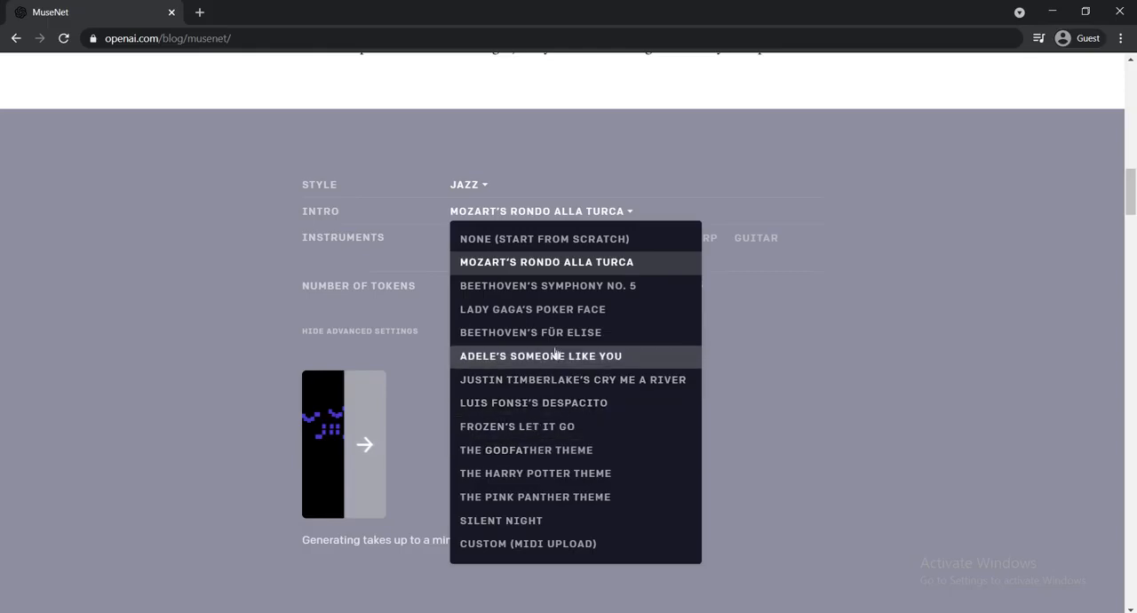
pyautogui.click(505, 426)
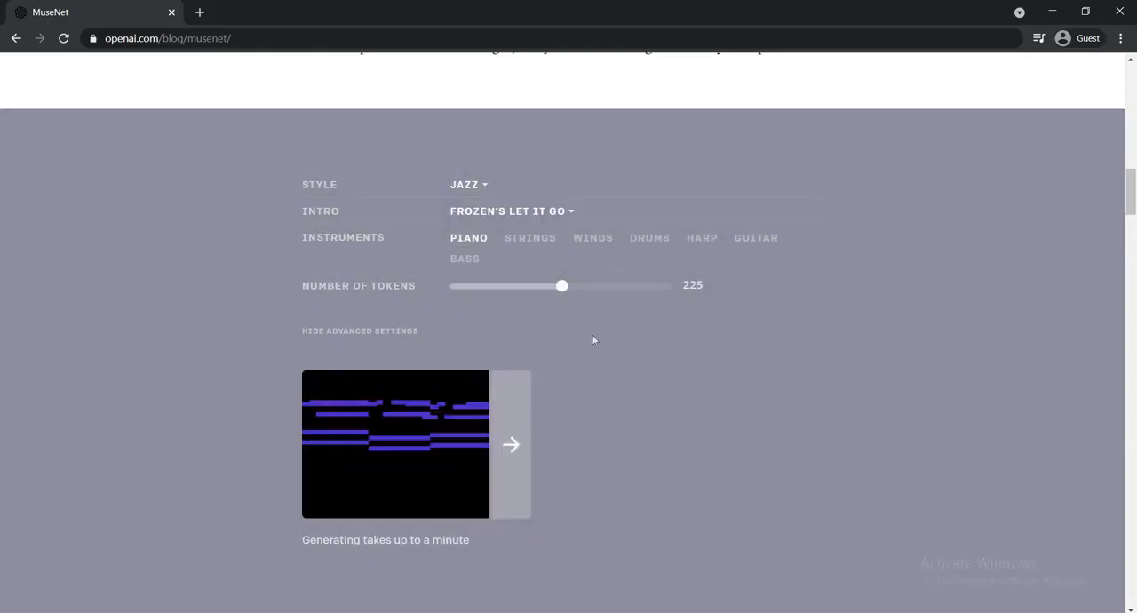
pyautogui.moveTo(448, 377)
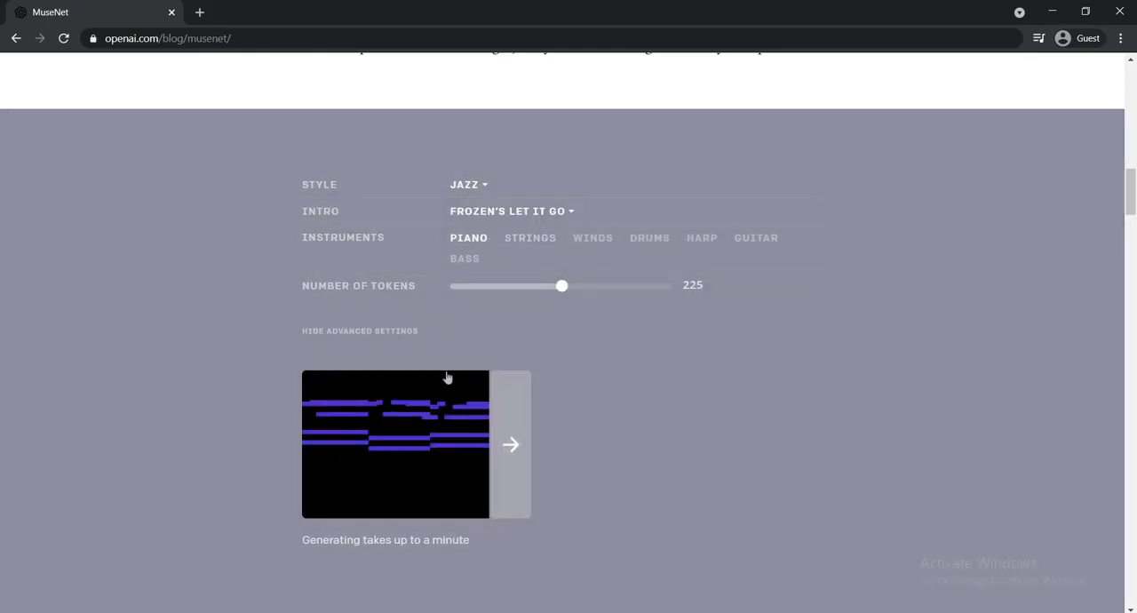
pyautogui.moveTo(363, 446)
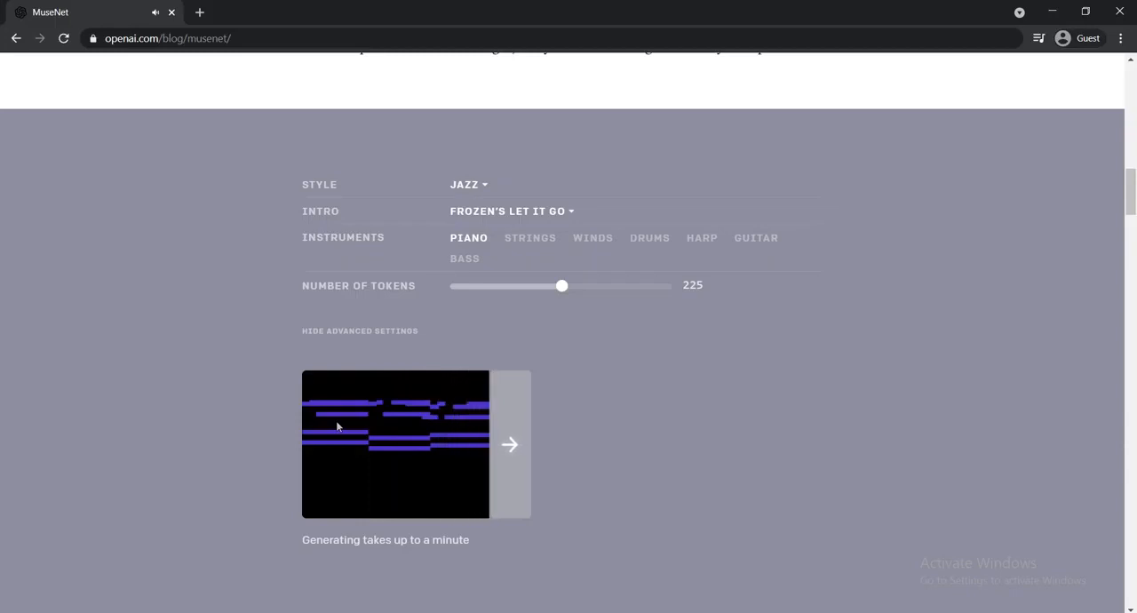
# - Generate a Jazz continuation of the Let It Go intro, play it from the start, then stop playback
pyautogui.click(508, 445)
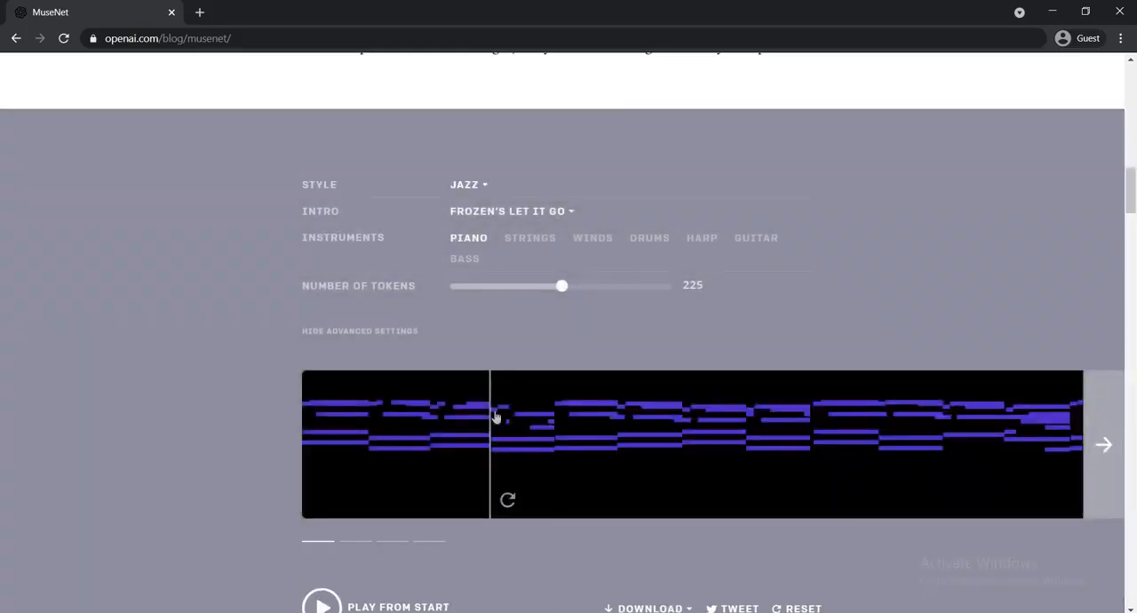
pyautogui.click(322, 604)
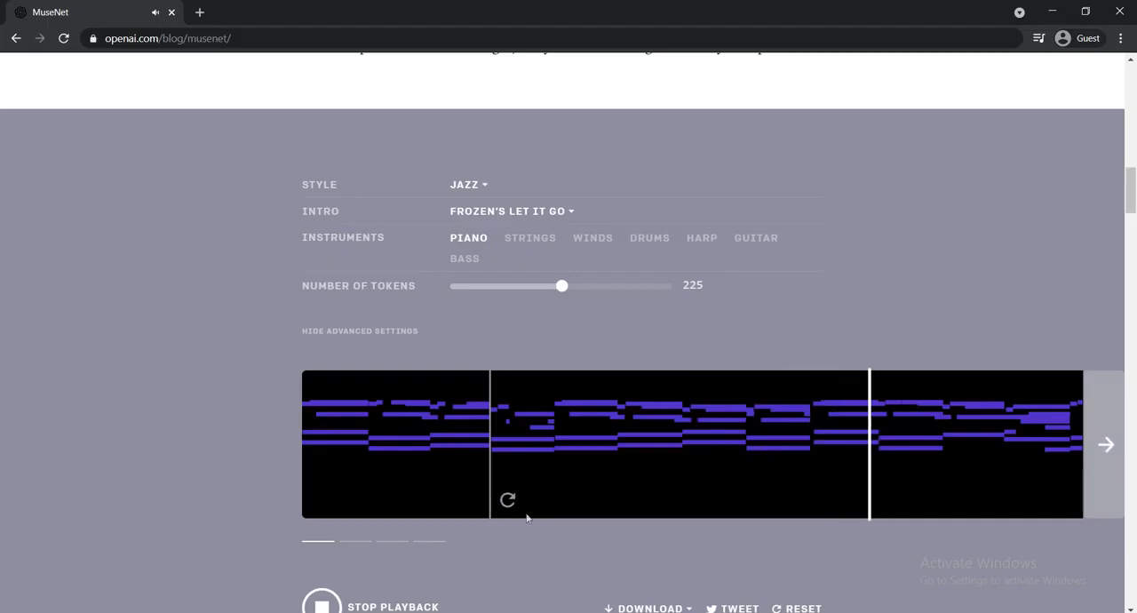
pyautogui.scroll(-3)
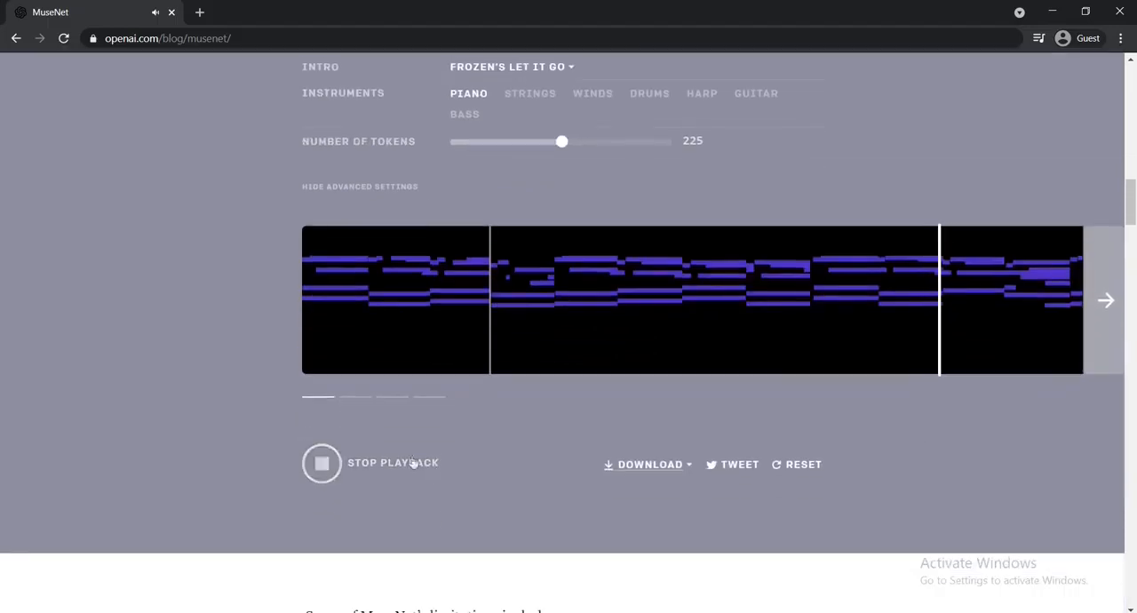
pyautogui.click(322, 462)
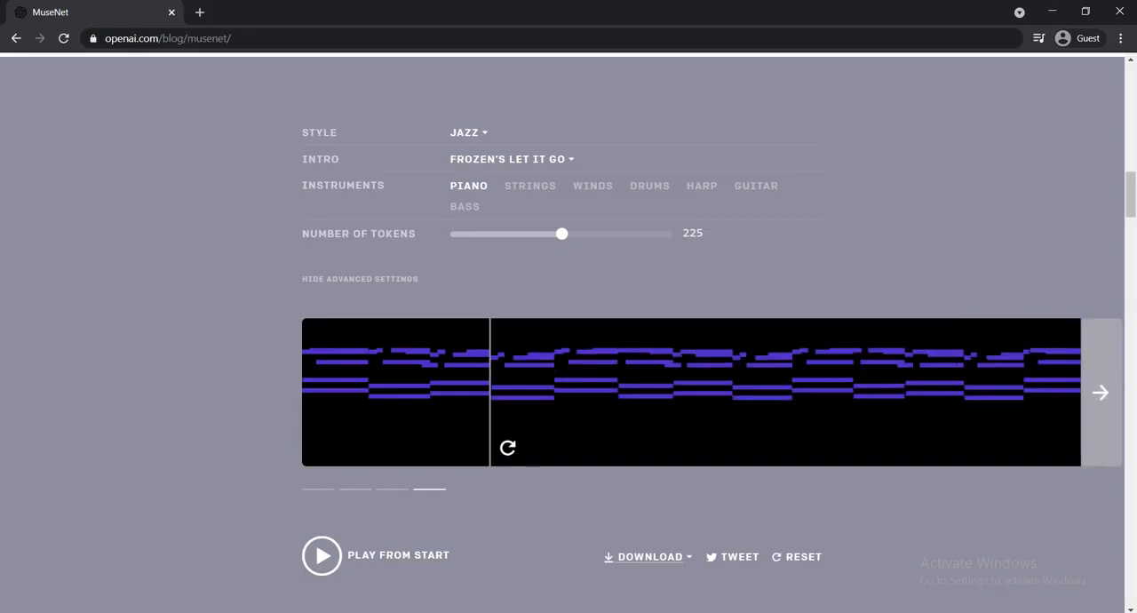
pyautogui.moveTo(713, 443)
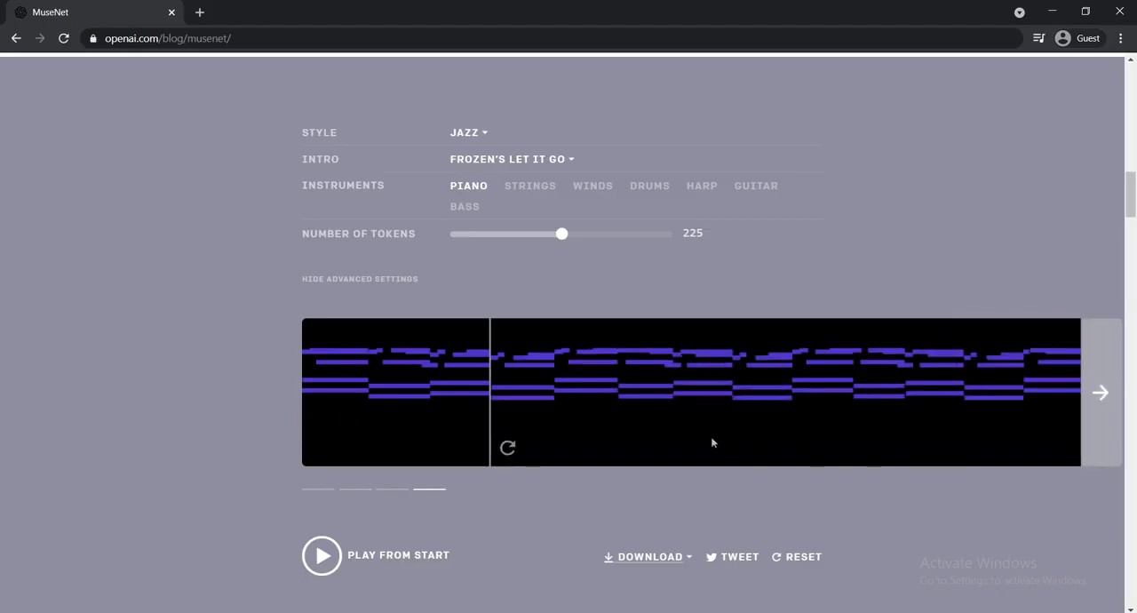
pyautogui.moveTo(951, 412)
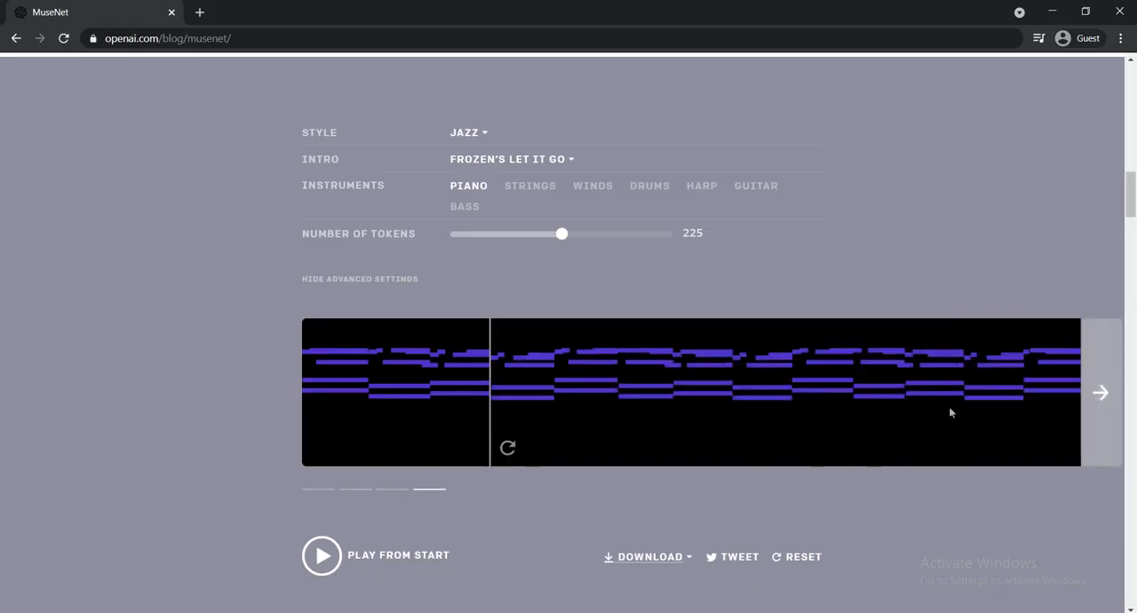
pyautogui.moveTo(848, 349)
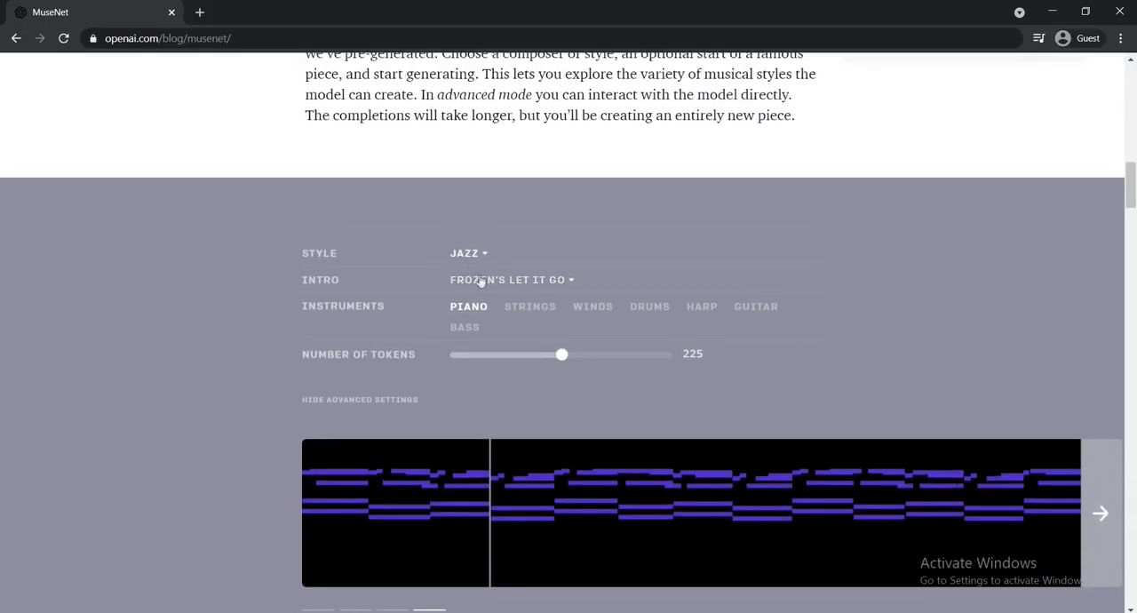
# - Set Intro to None and adjust the Number of Tokens slider until it reads 230
pyautogui.click(508, 279)
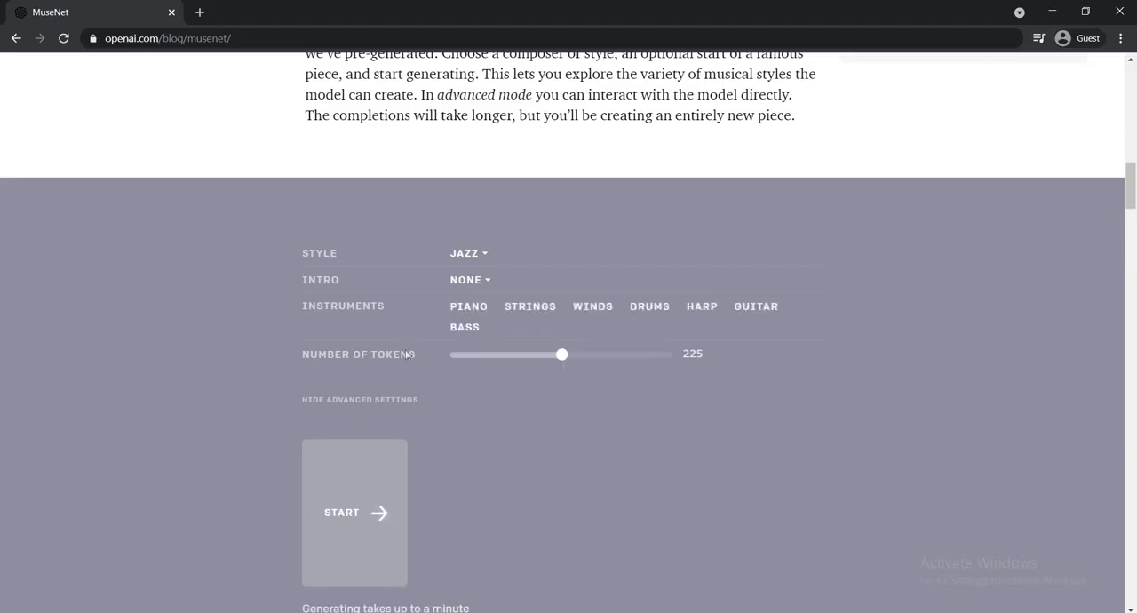
pyautogui.moveTo(381, 391)
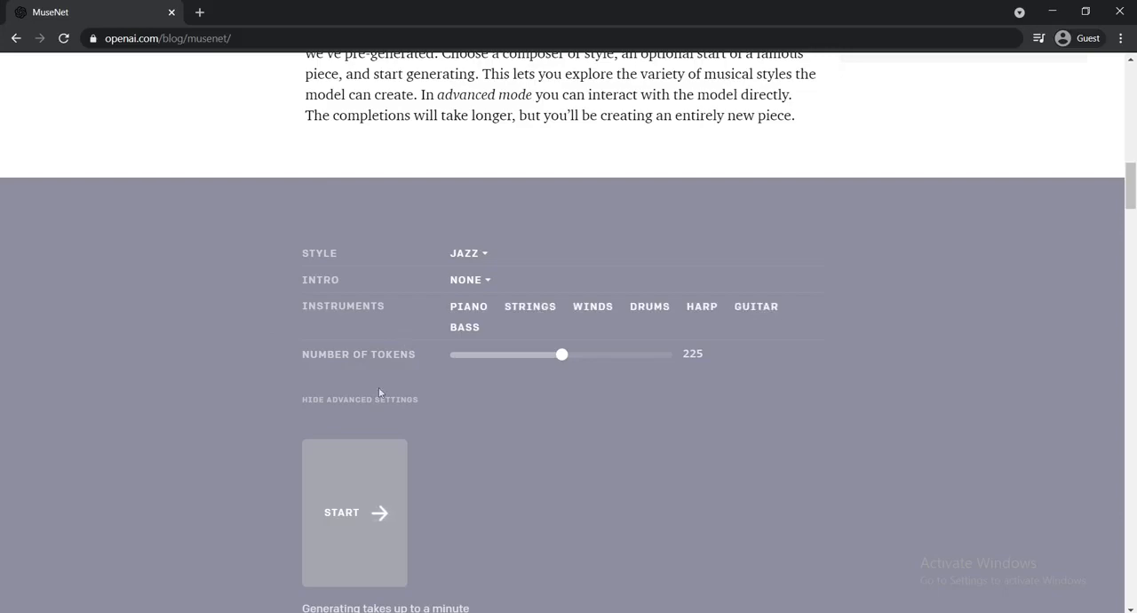
pyautogui.moveTo(562, 353); pyautogui.dragTo(650, 353)
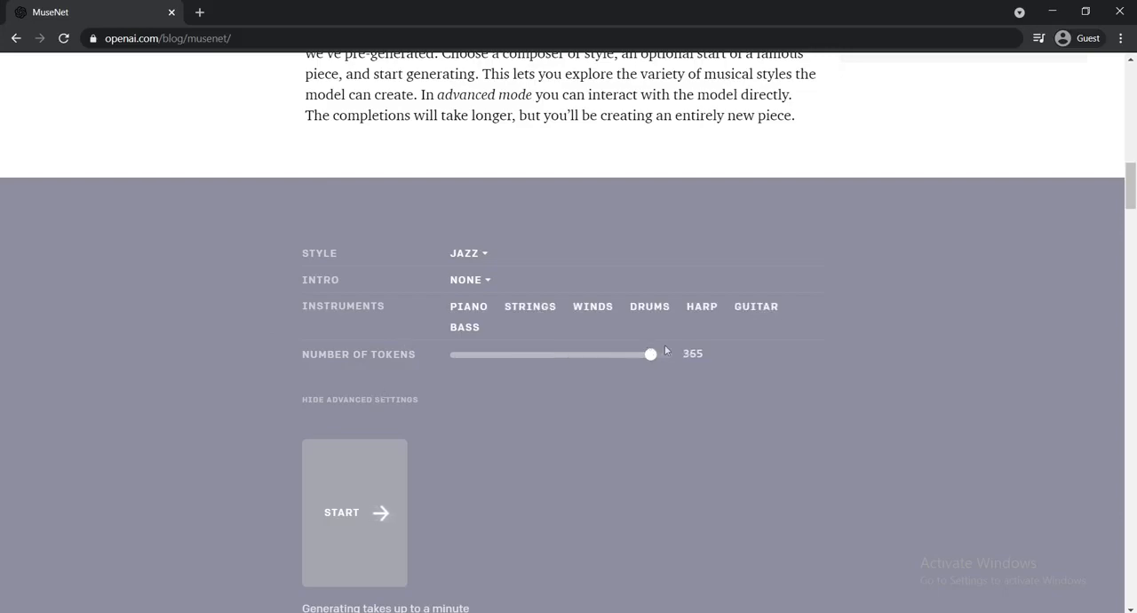
pyautogui.moveTo(651, 354); pyautogui.dragTo(664, 353)
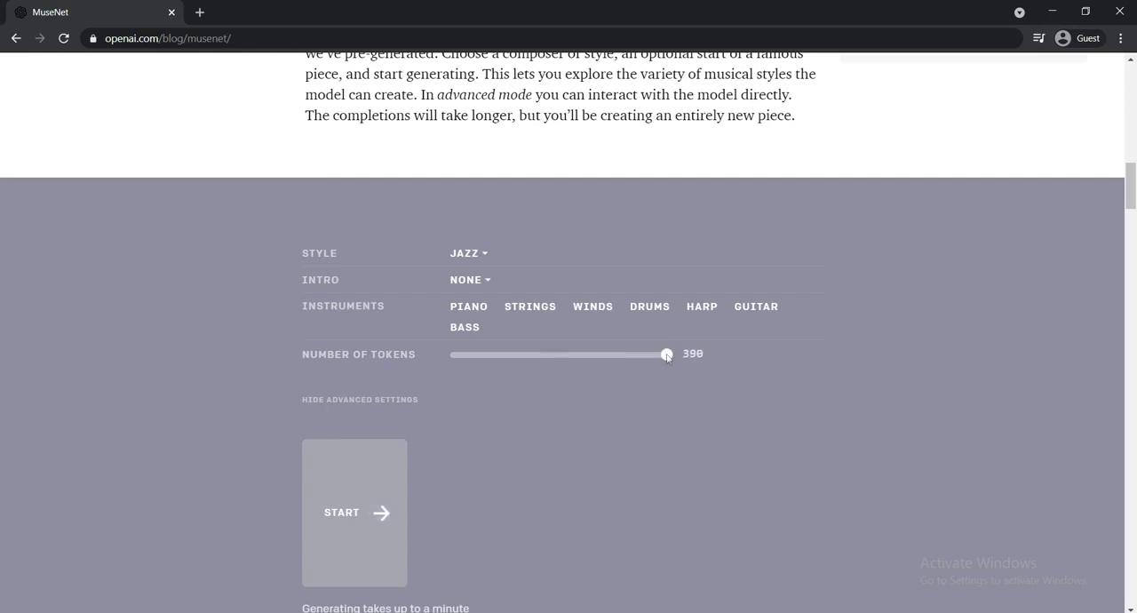
pyautogui.moveTo(666, 355); pyautogui.dragTo(487, 355)
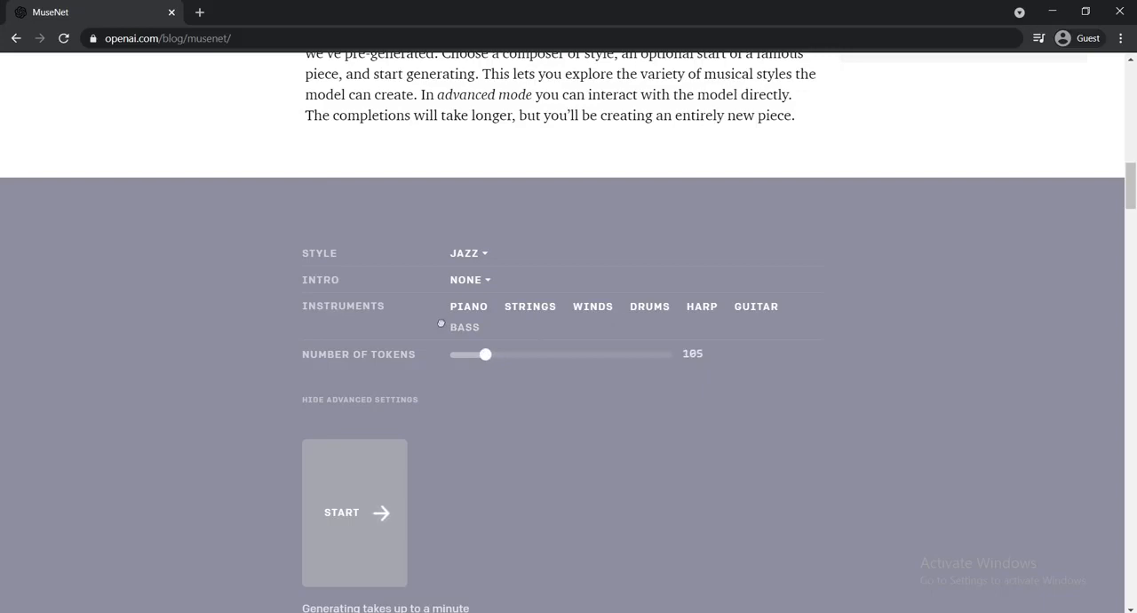
pyautogui.moveTo(423, 331)
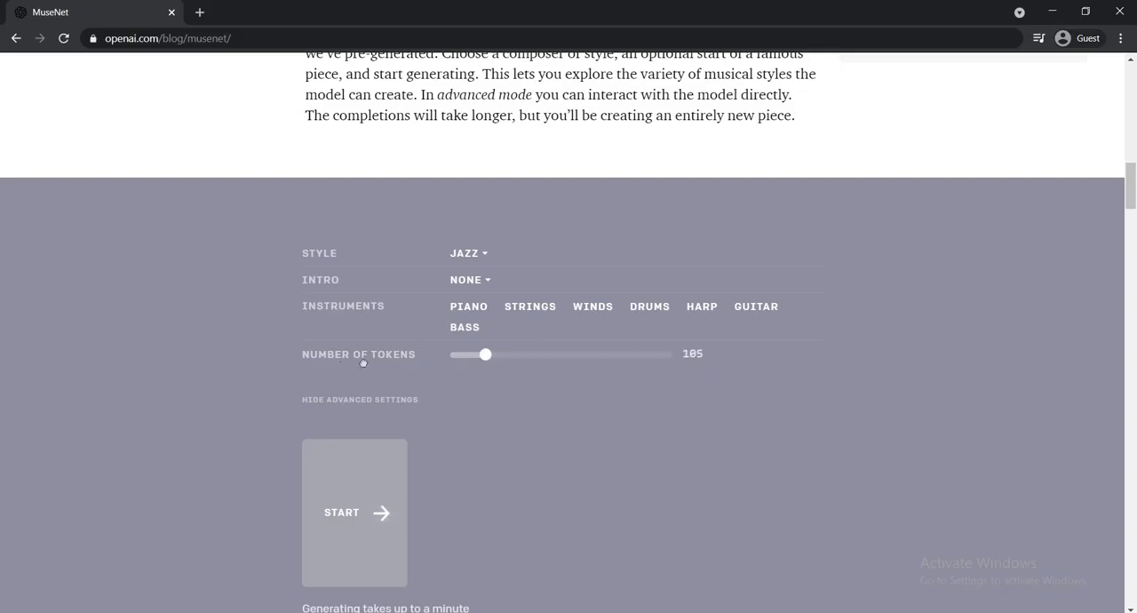
pyautogui.moveTo(485, 355); pyautogui.dragTo(565, 355)
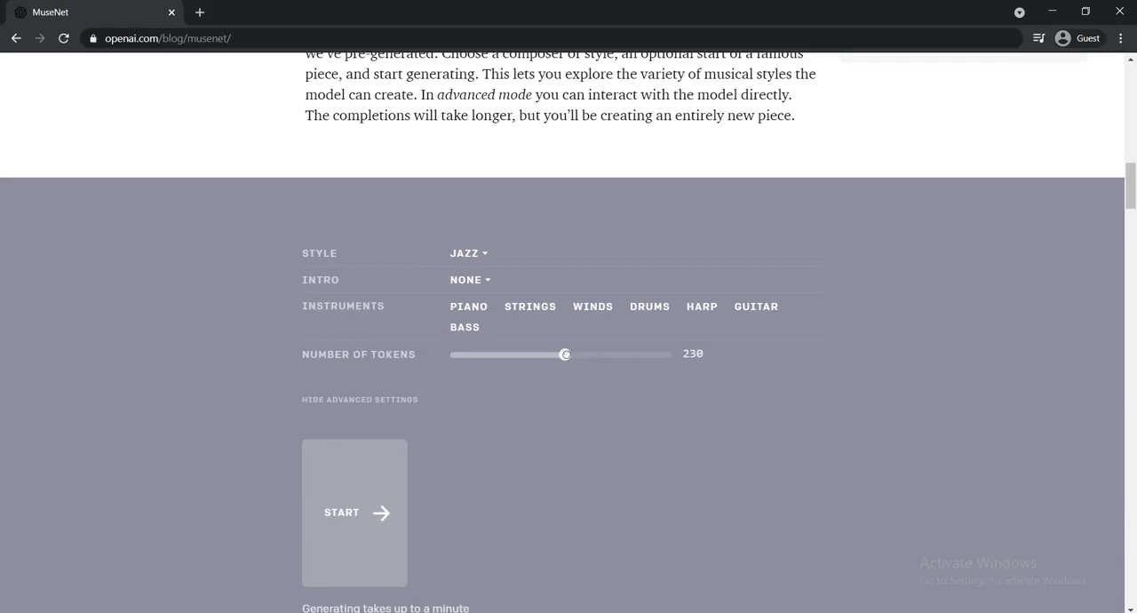
pyautogui.scroll(-3)
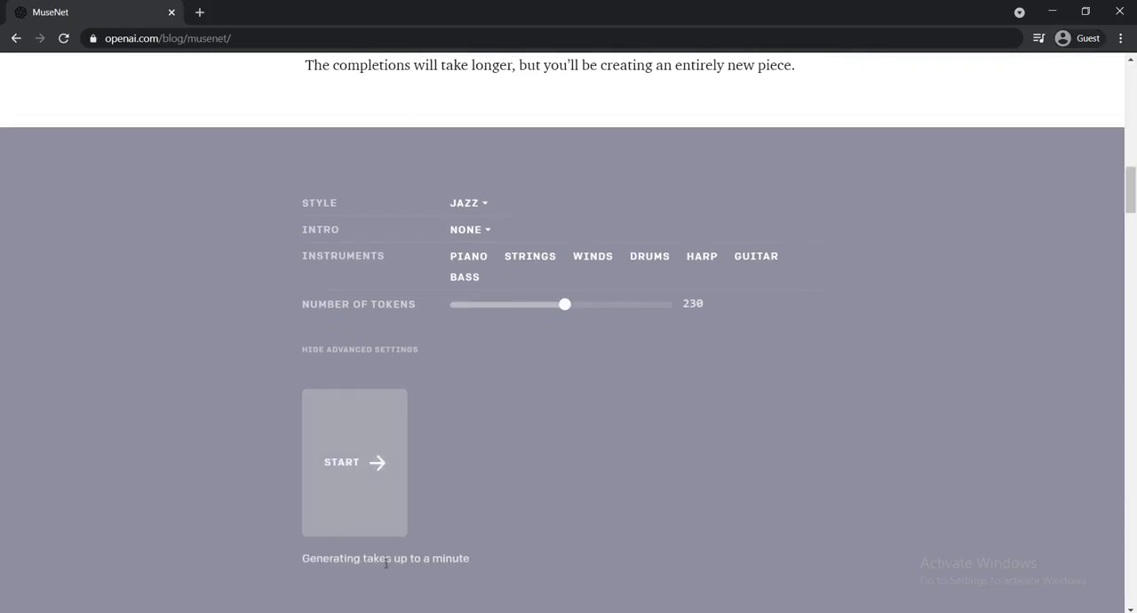
pyautogui.moveTo(355, 495)
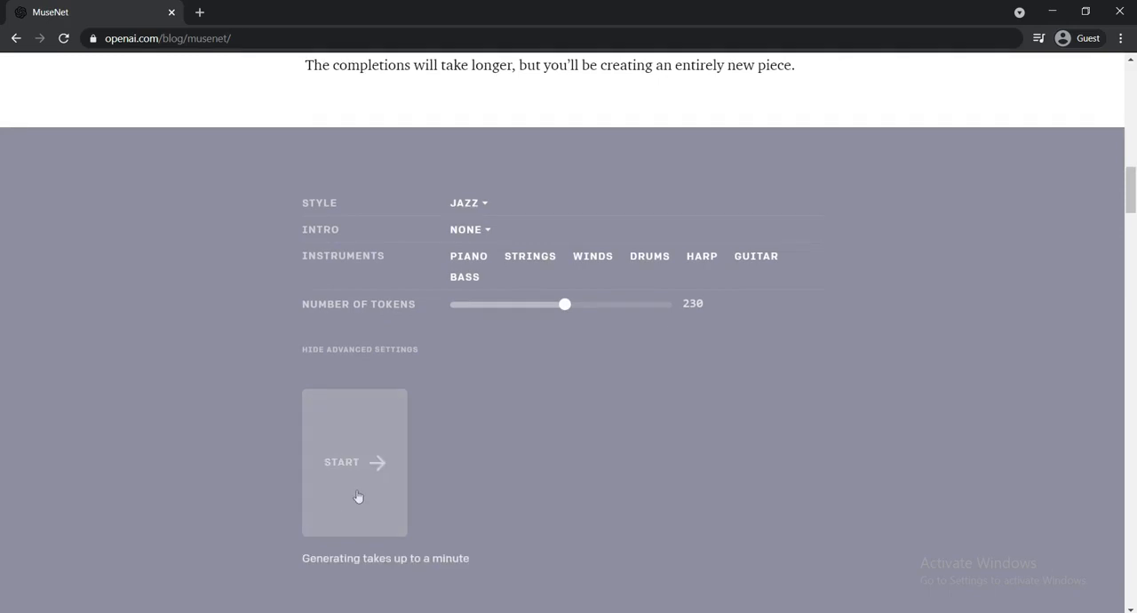
# - Start a new from-scratch Jazz generation with all instruments
pyautogui.click(355, 462)
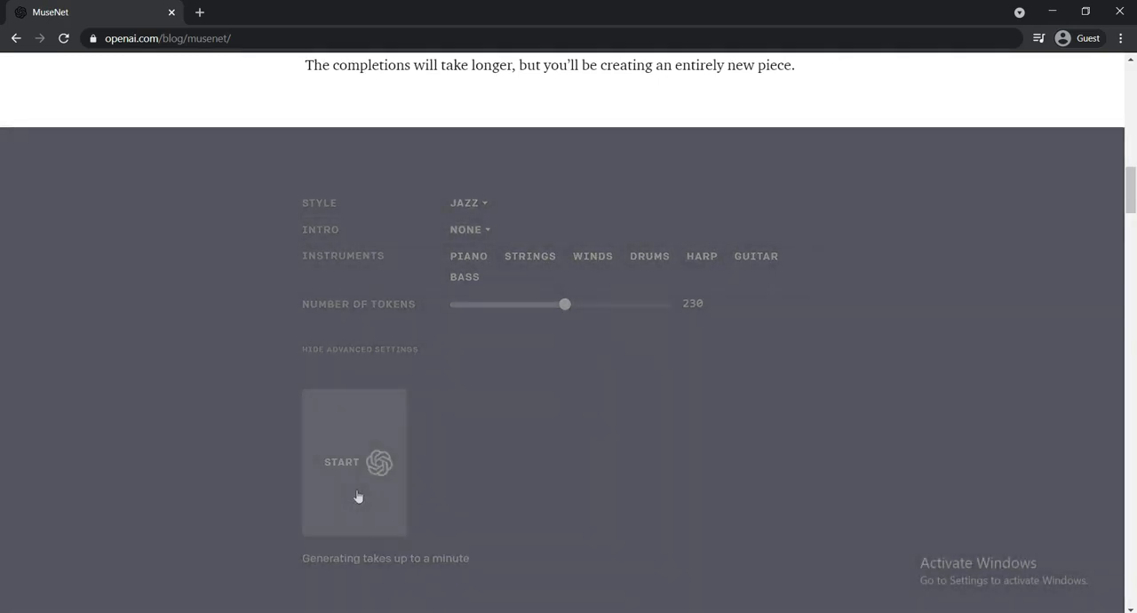
pyautogui.click(355, 462)
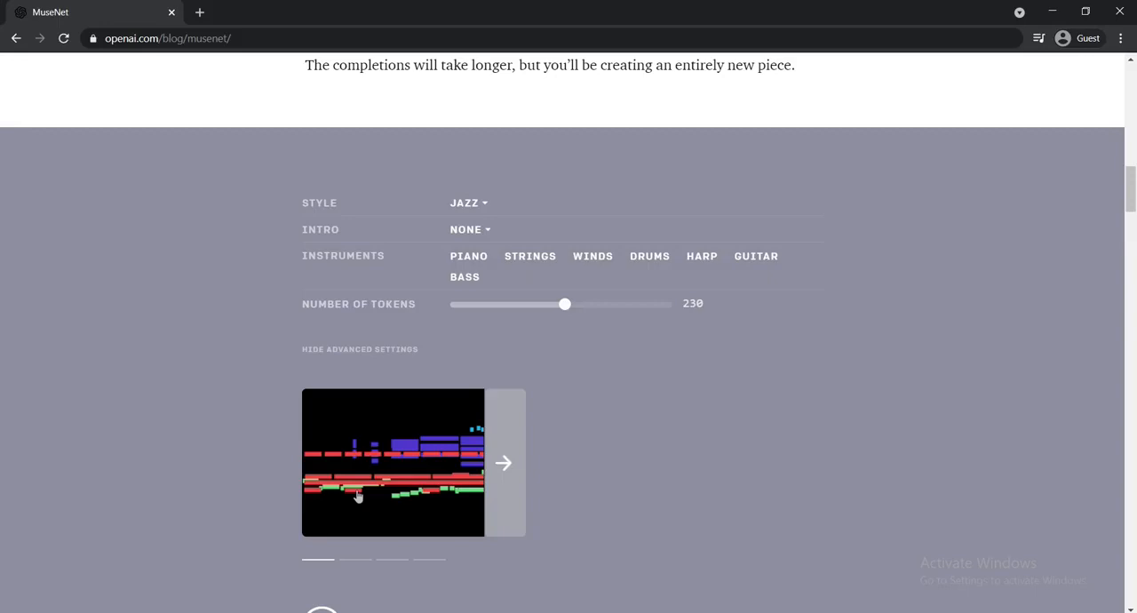
pyautogui.moveTo(356, 499)
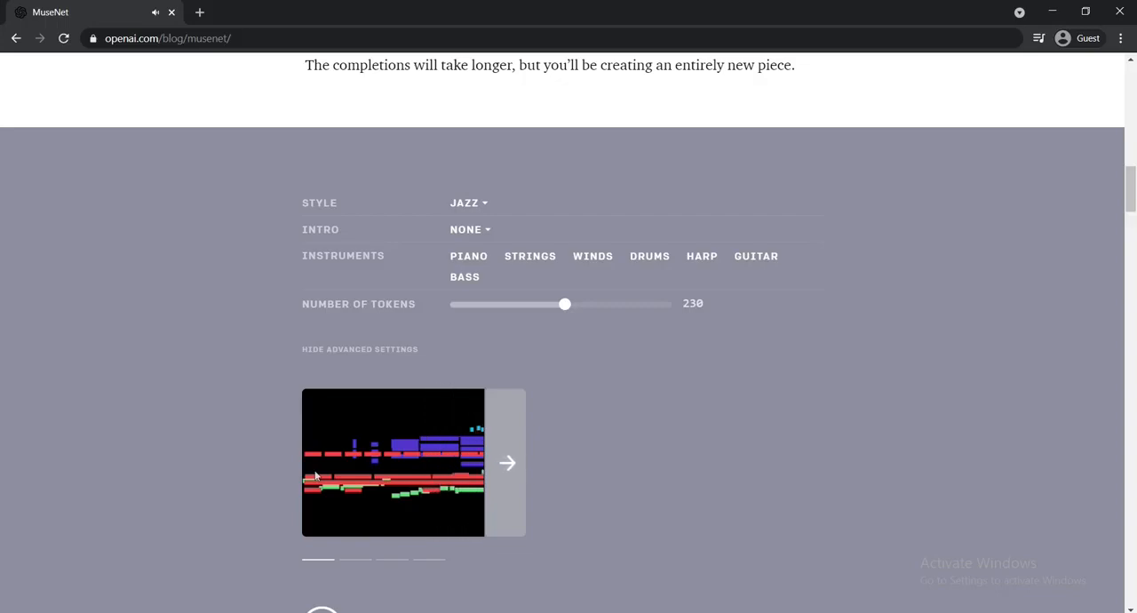
pyautogui.scroll(-3)
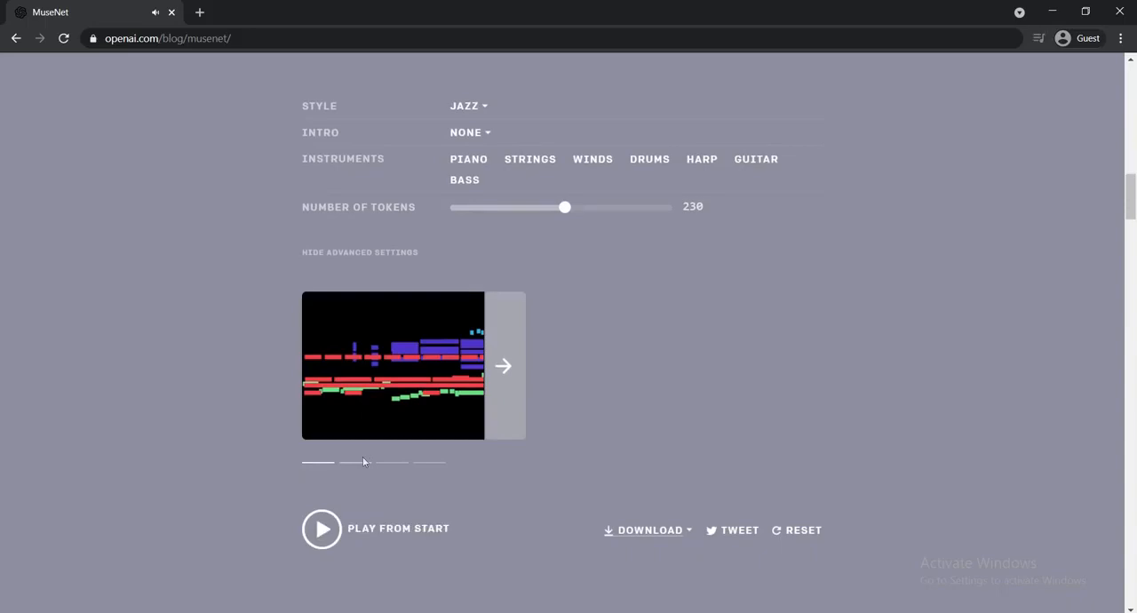
# - Switch to another variation, extend it with a second section and play the result
pyautogui.click(322, 530)
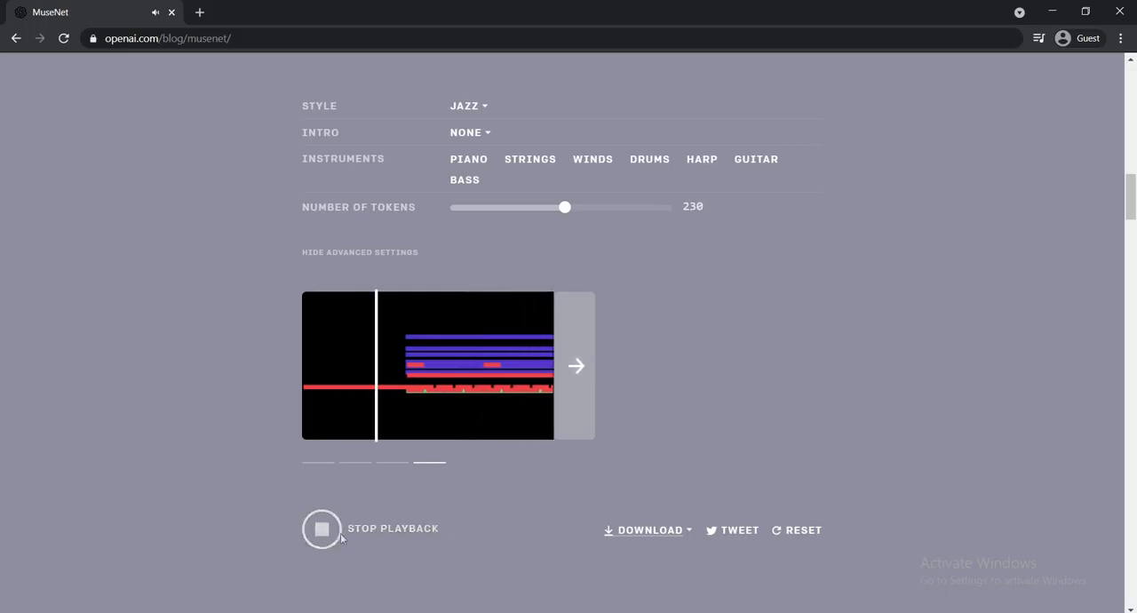
pyautogui.click(321, 529)
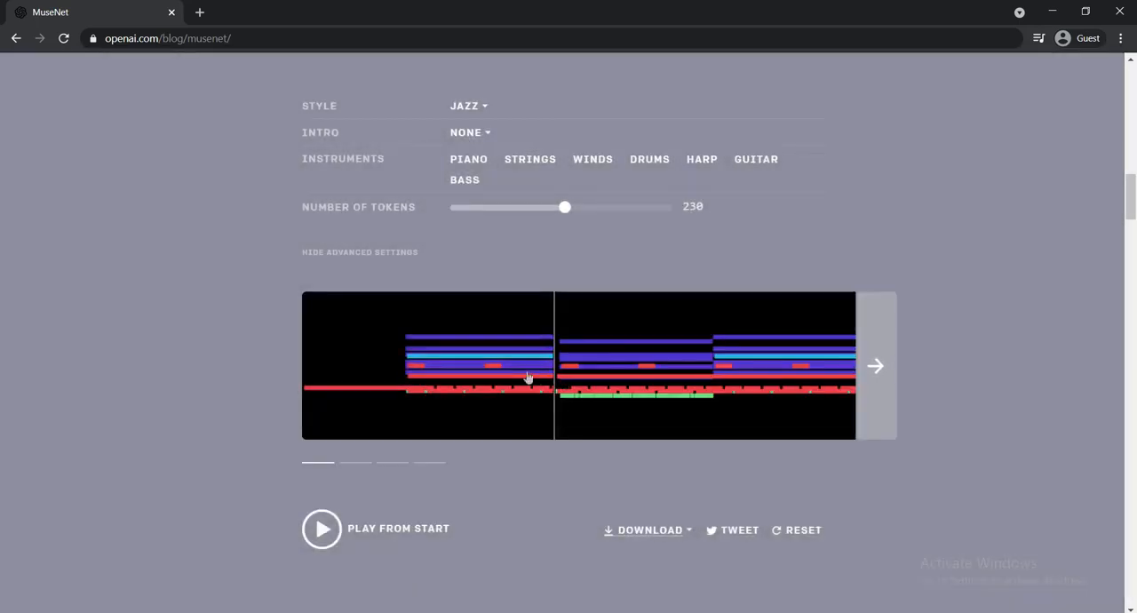
pyautogui.click(322, 529)
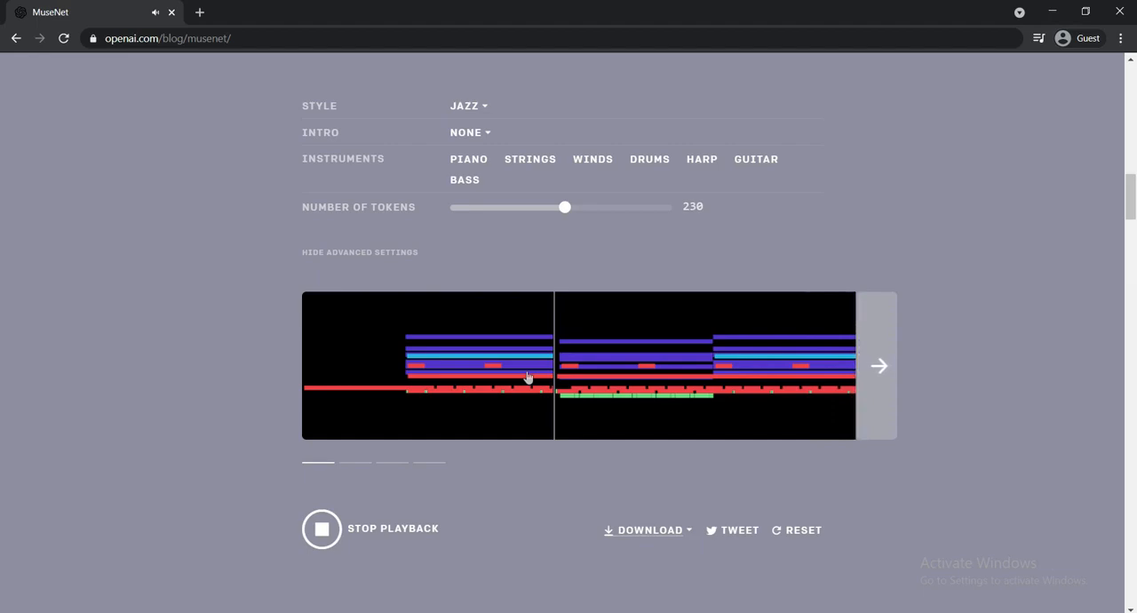
pyautogui.moveTo(356, 490)
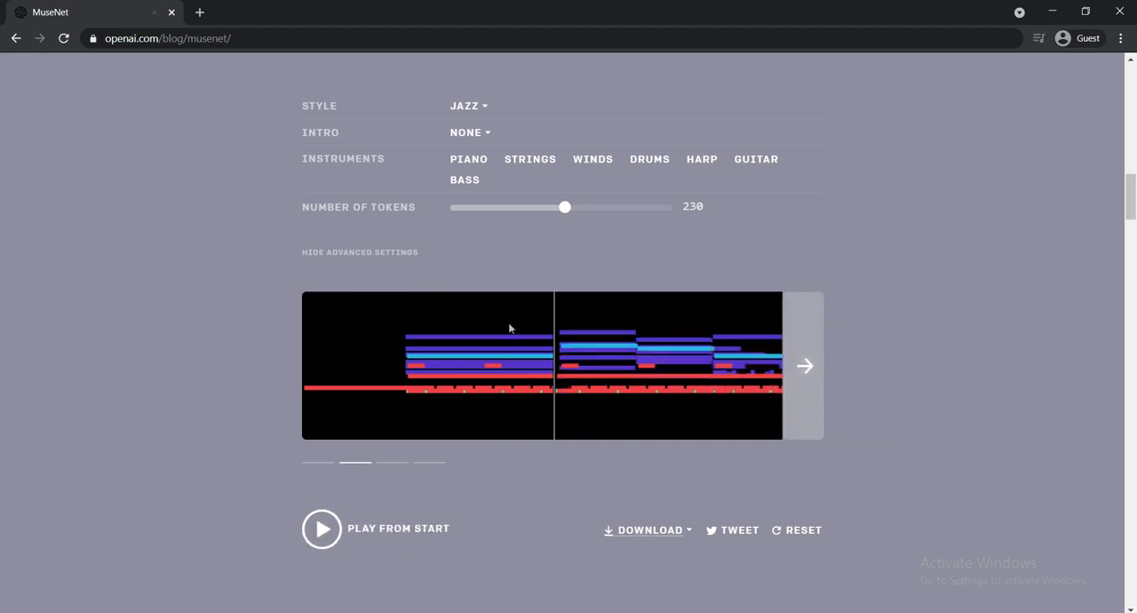
# - Listen to the regenerated second section and stop on the chosen continuation
pyautogui.click(322, 530)
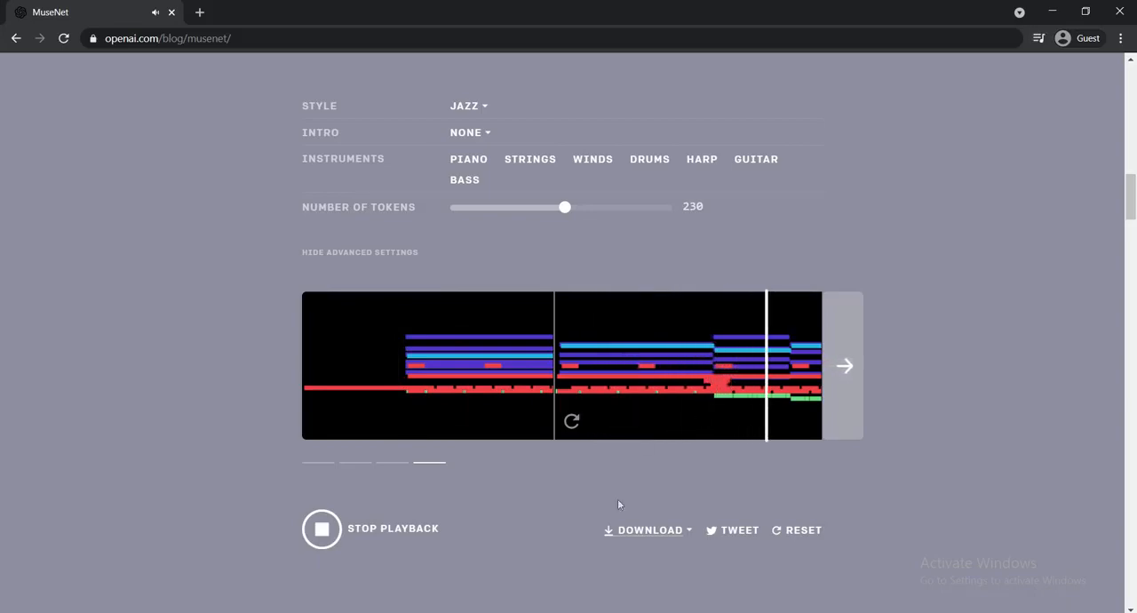
pyautogui.click(321, 529)
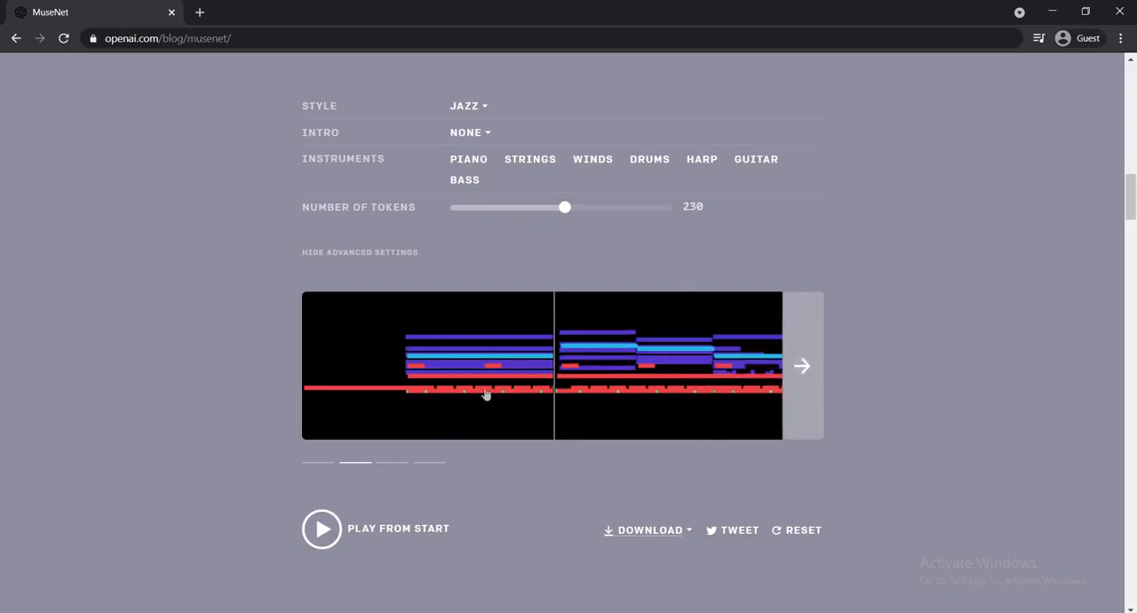
pyautogui.moveTo(805, 366)
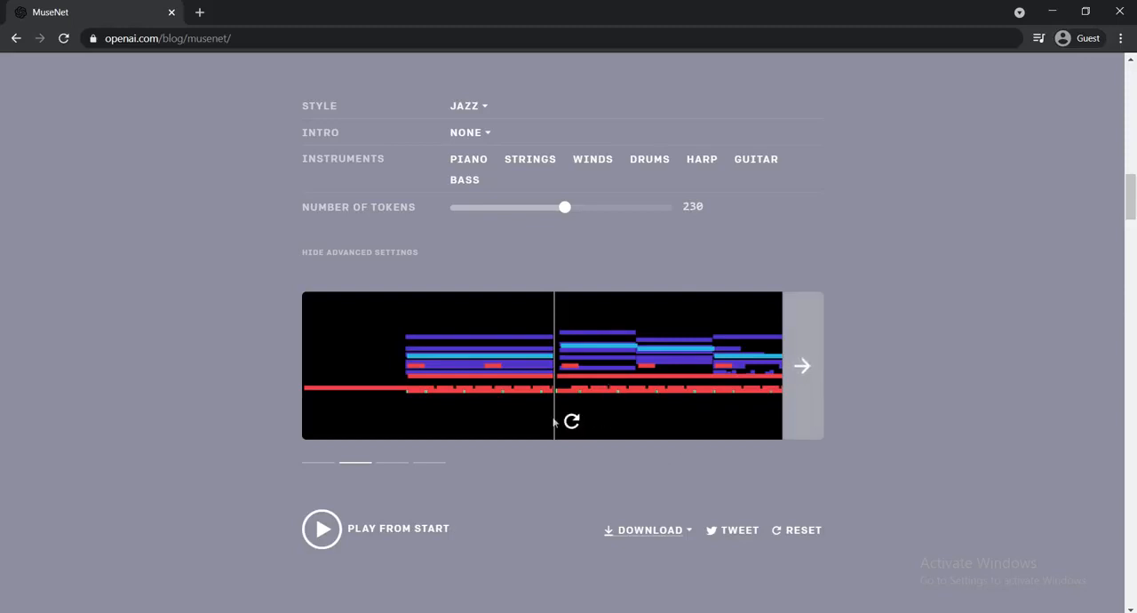
pyautogui.moveTo(668, 369)
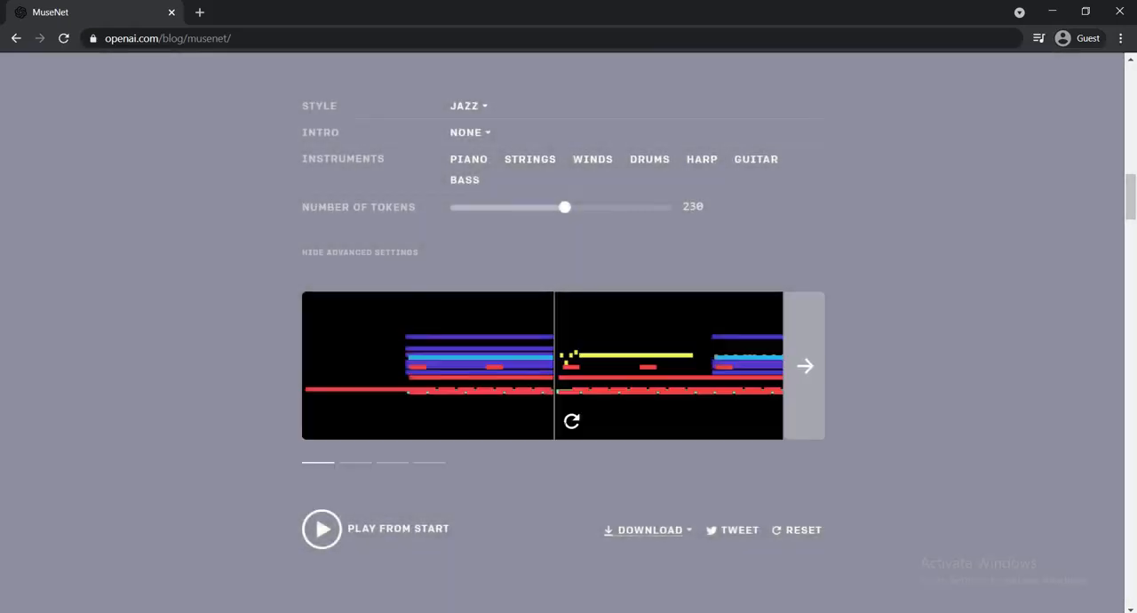
pyautogui.moveTo(402, 466)
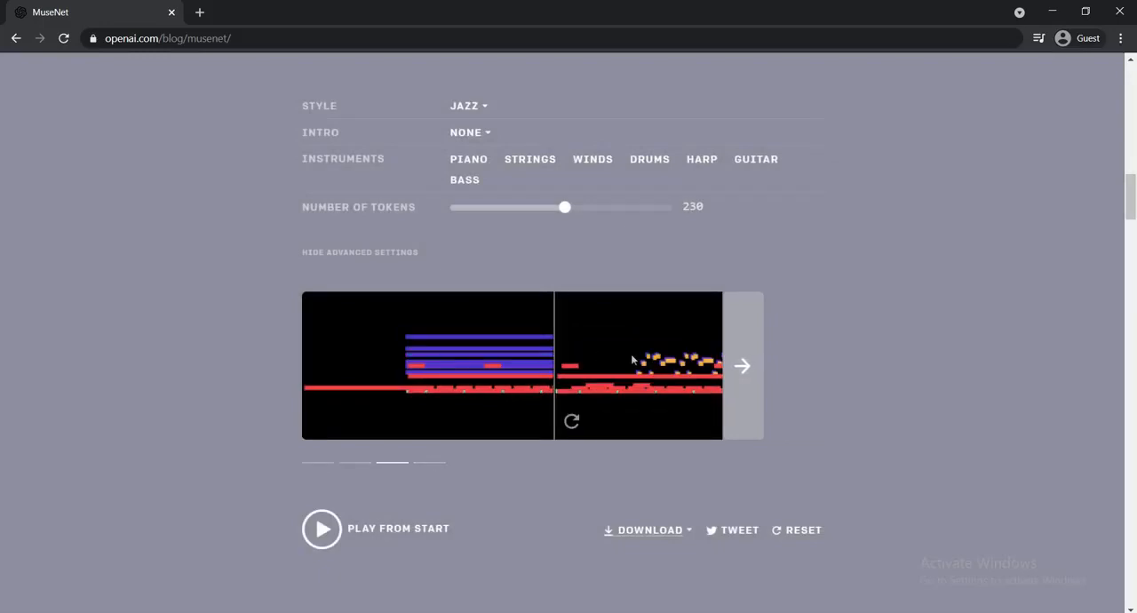
# - Play and stop the continuation briefly, then deselect instruments such as harp leaving bass only
pyautogui.click(321, 529)
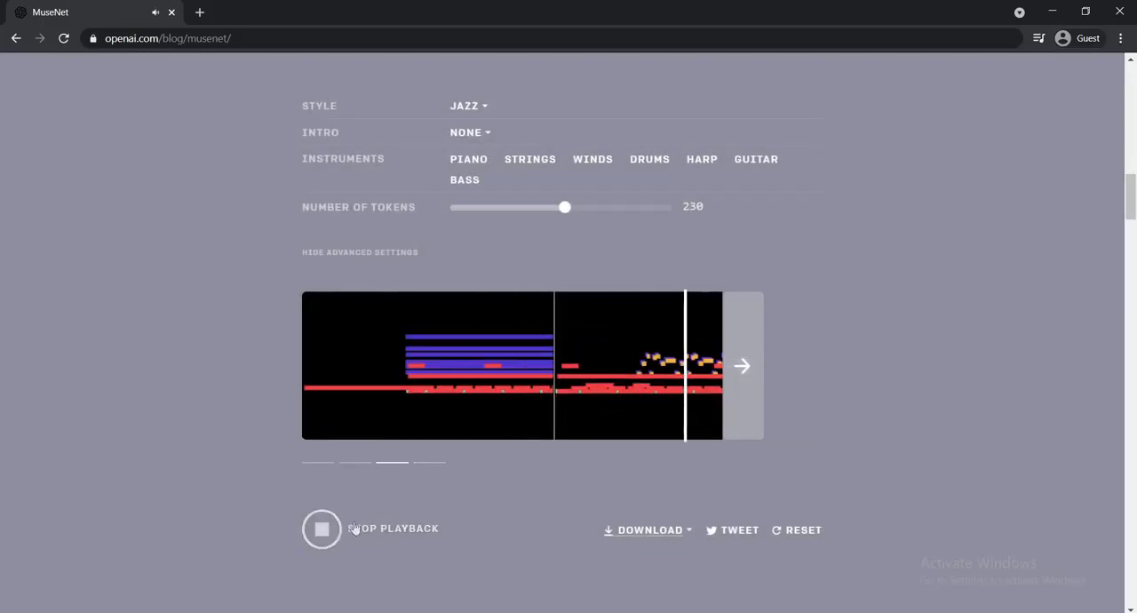
pyautogui.click(321, 529)
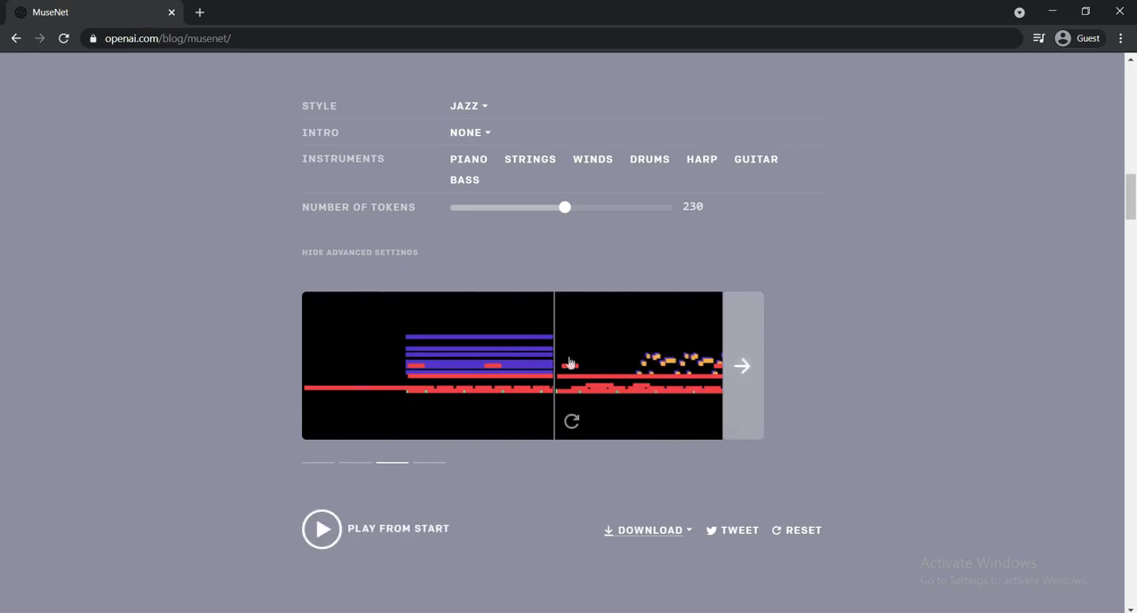
pyautogui.moveTo(568, 431)
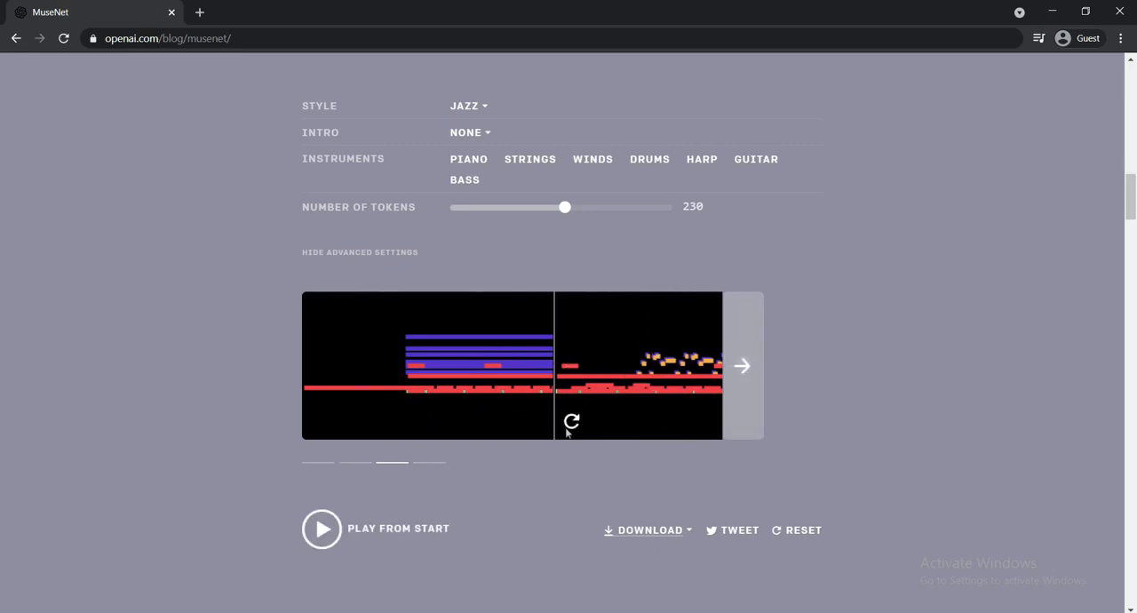
pyautogui.moveTo(686, 420)
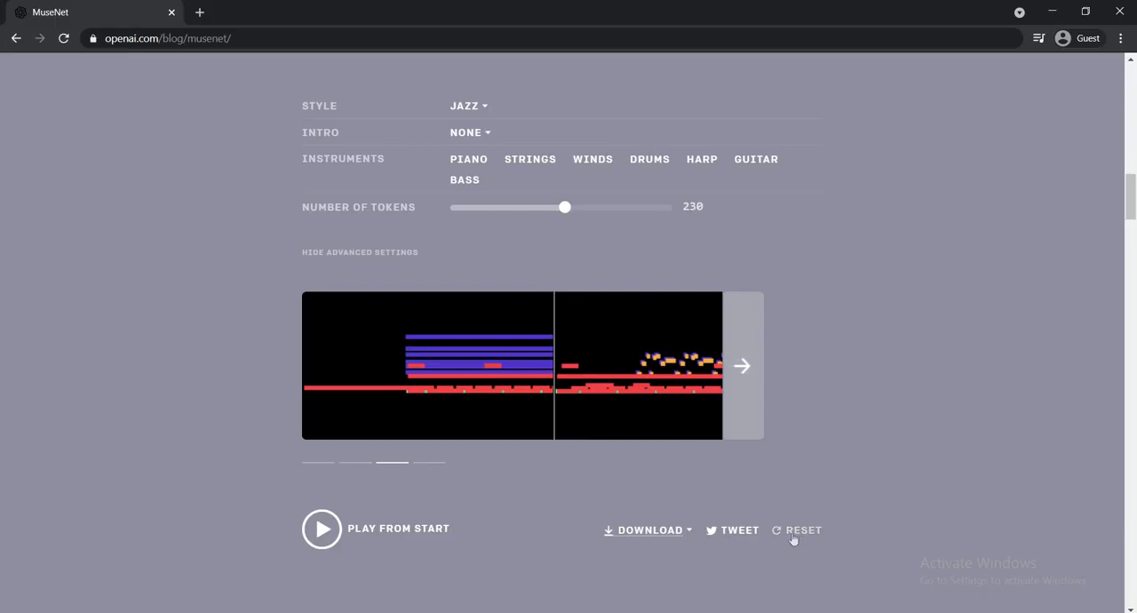
pyautogui.moveTo(426, 451)
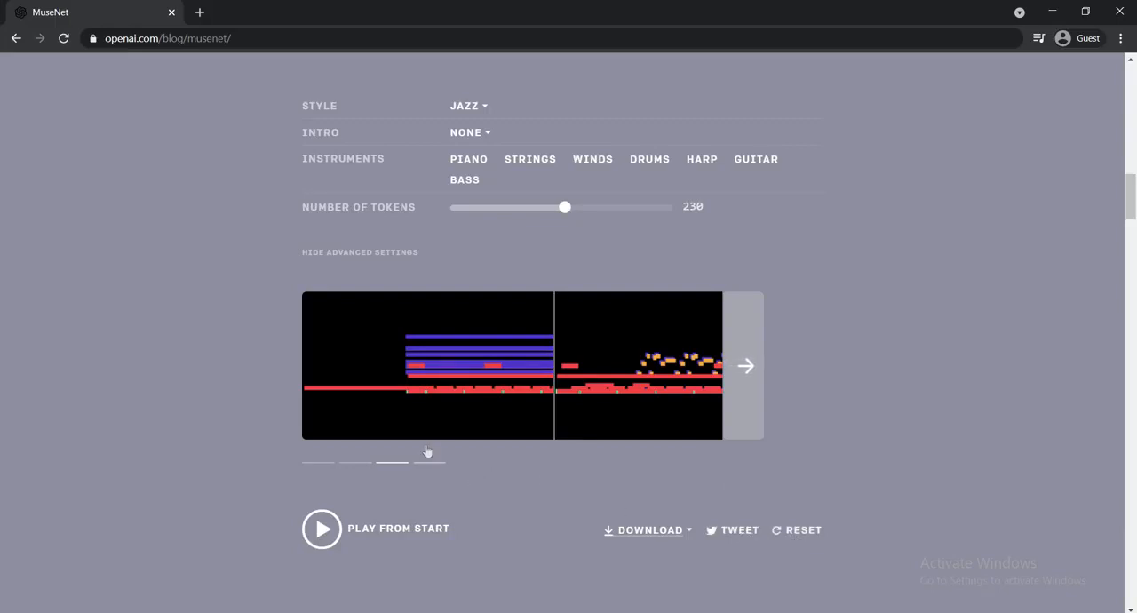
pyautogui.moveTo(341, 352)
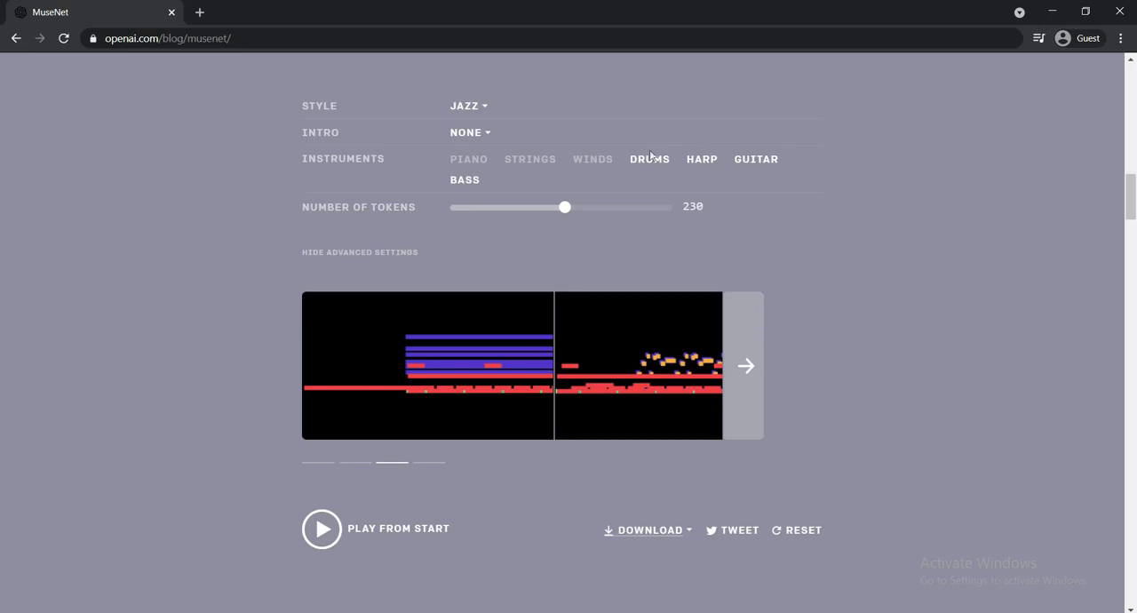
pyautogui.moveTo(705, 165)
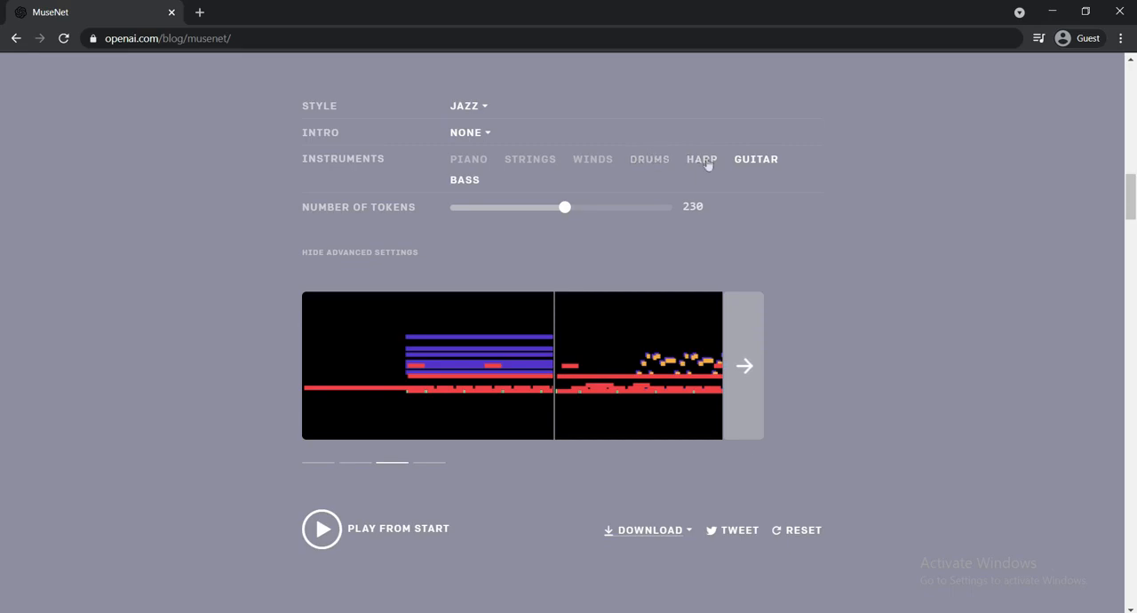
pyautogui.click(701, 160)
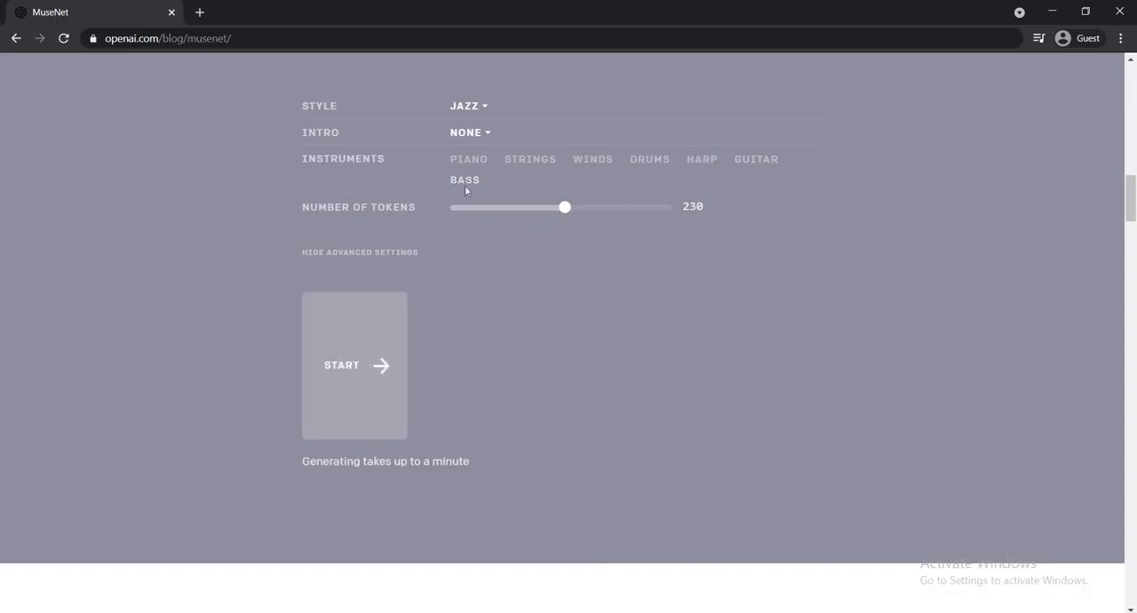
pyautogui.scroll(-3)
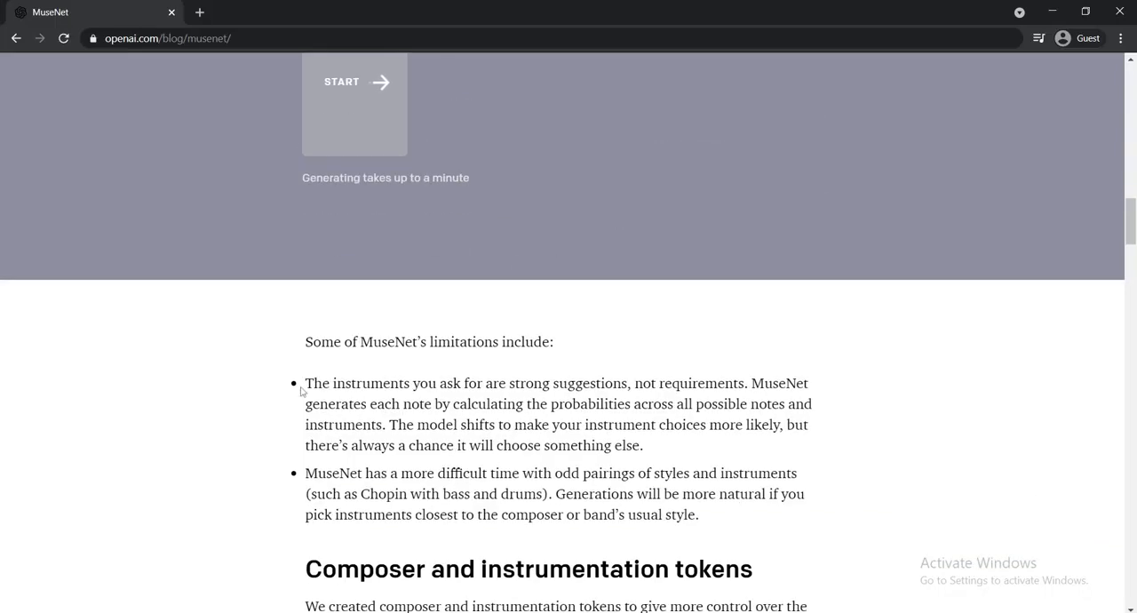
pyautogui.moveTo(483, 387)
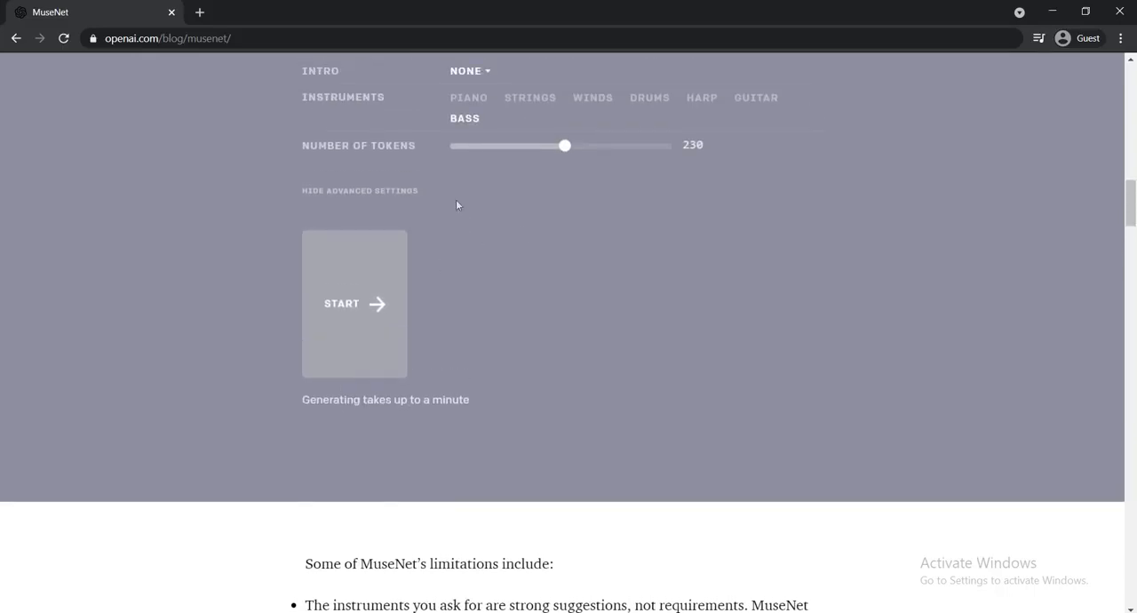
pyautogui.moveTo(487, 116)
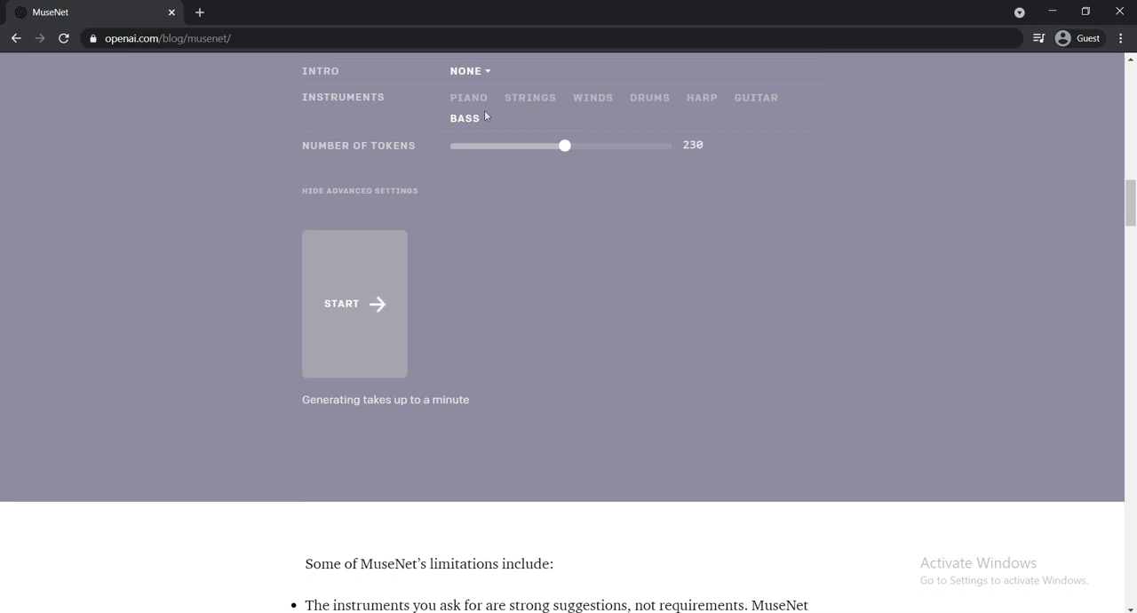
# - Show the piece's download formats — MP3, OGG, WAV and MIDI — then dismiss the list
pyautogui.click(354, 302)
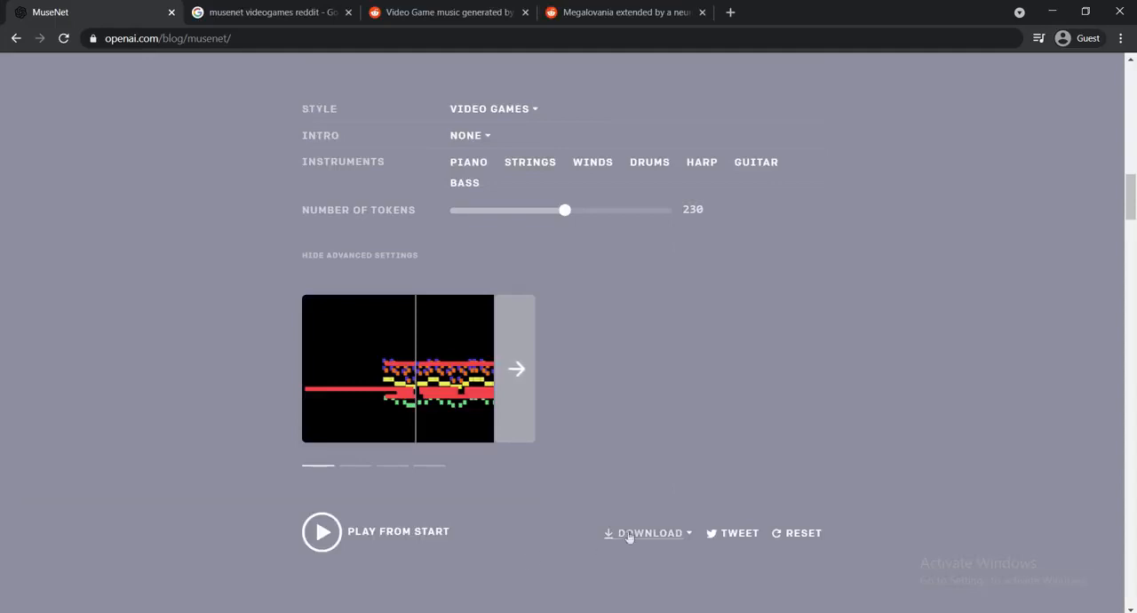
pyautogui.click(648, 533)
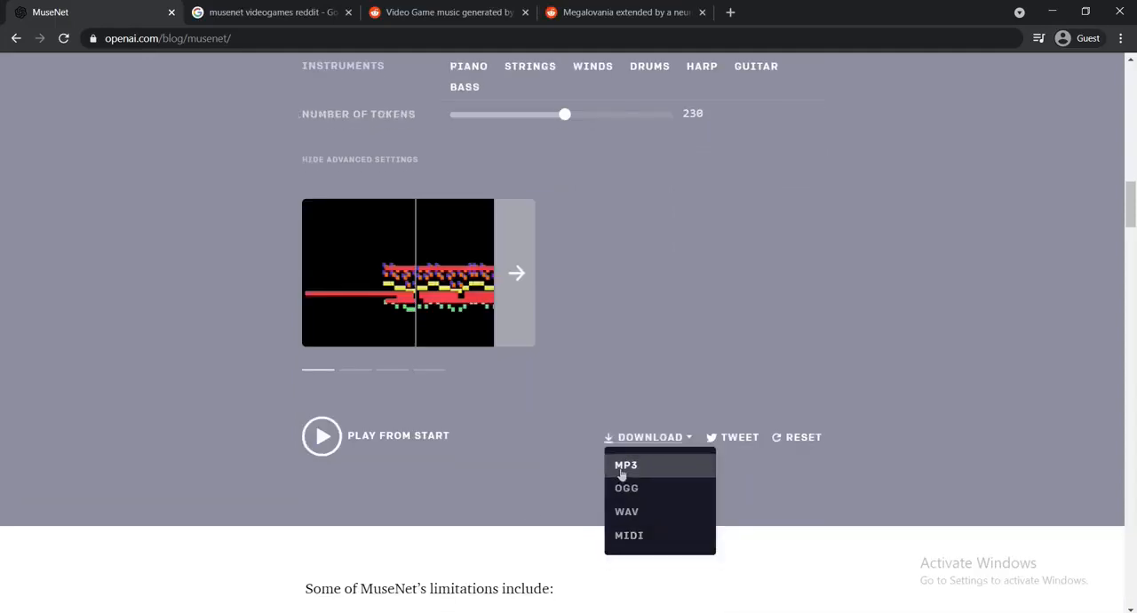
pyautogui.moveTo(725, 307)
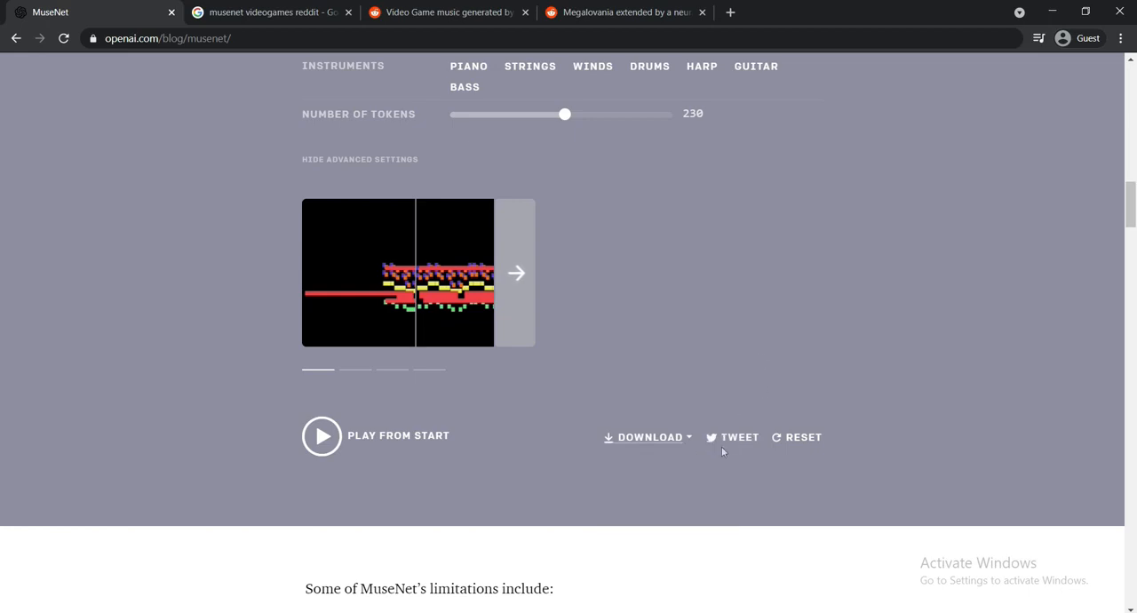
pyautogui.moveTo(607, 405)
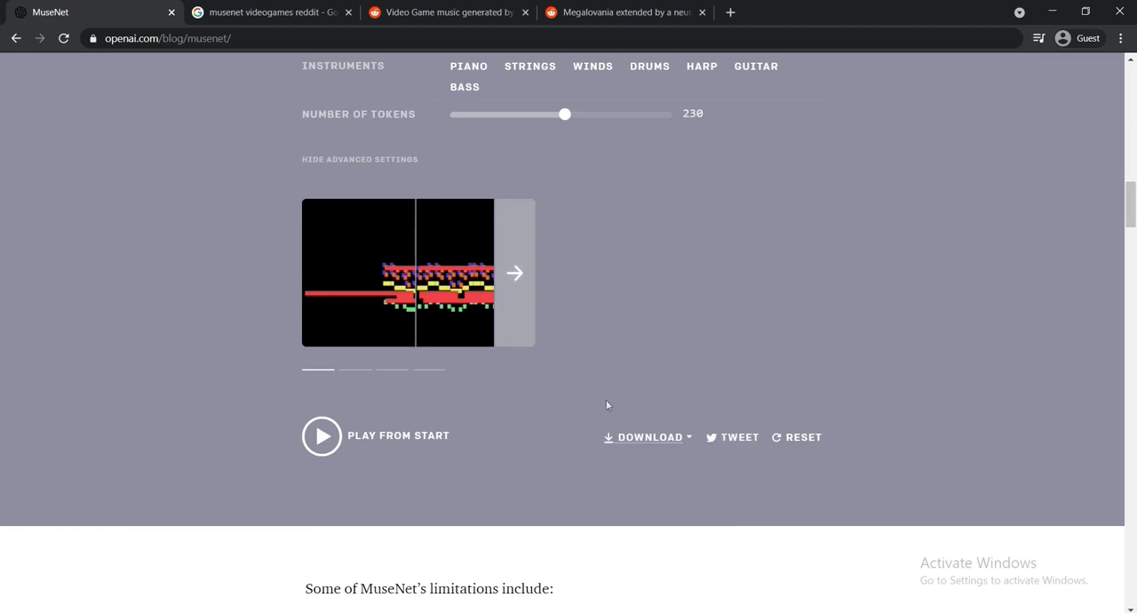
pyautogui.moveTo(682, 533)
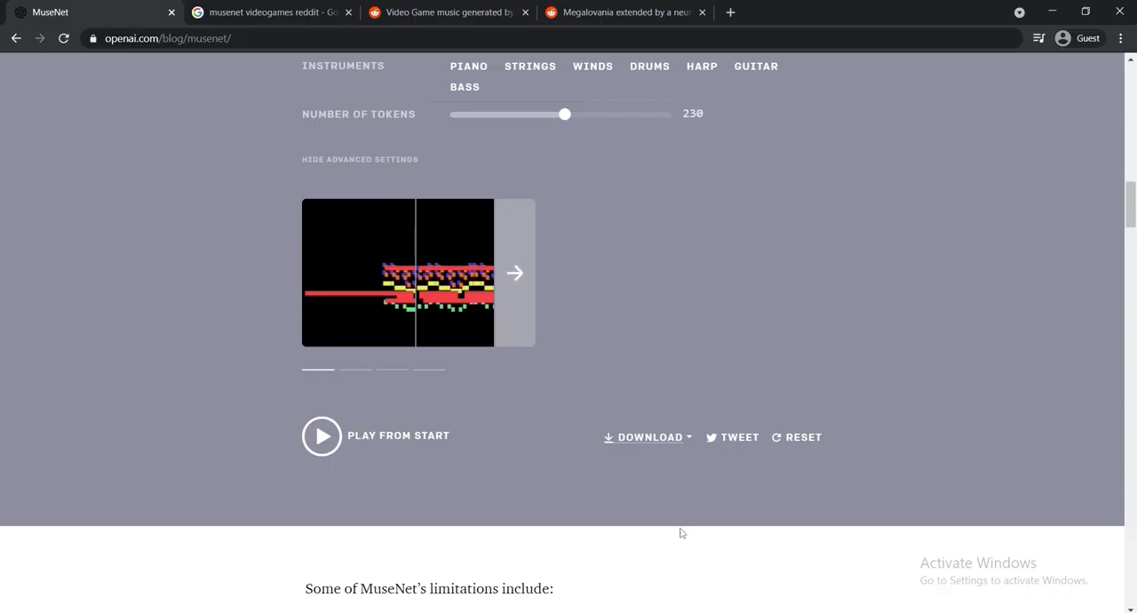